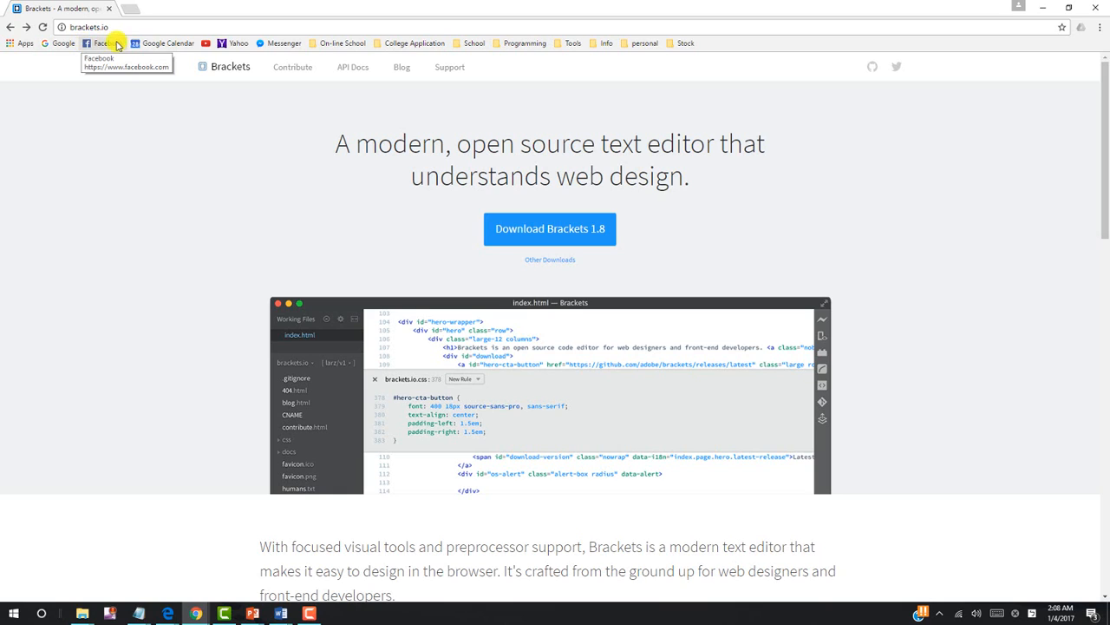
{"action": "mouse_move", "coordinate": [73, 38]}
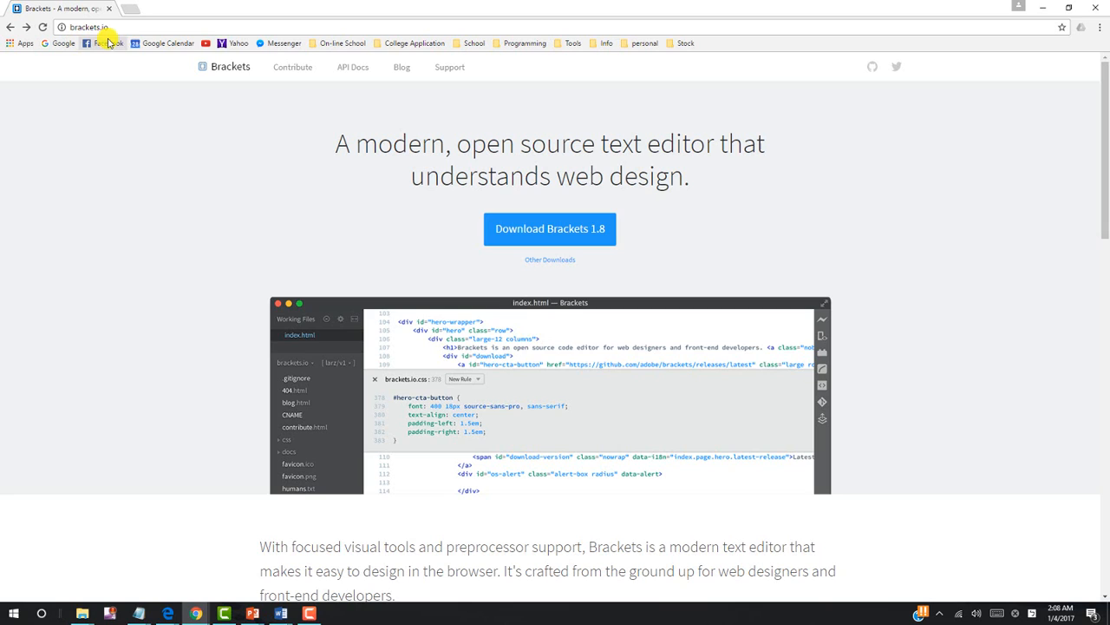
{"action": "mouse_move", "coordinate": [520, 258]}
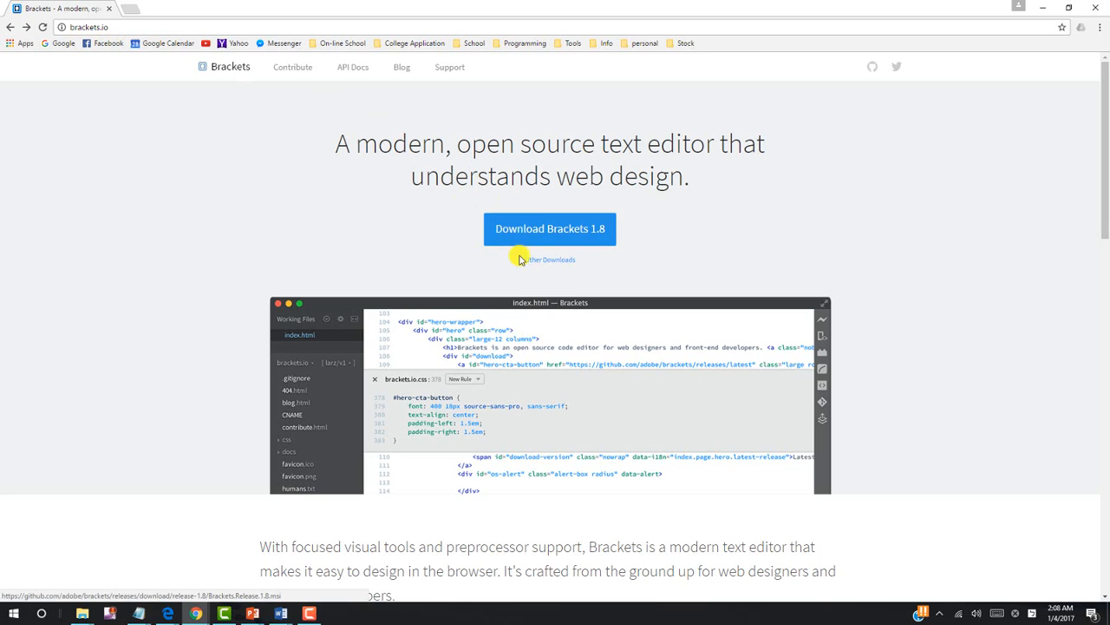
{"action": "mouse_move", "coordinate": [531, 234]}
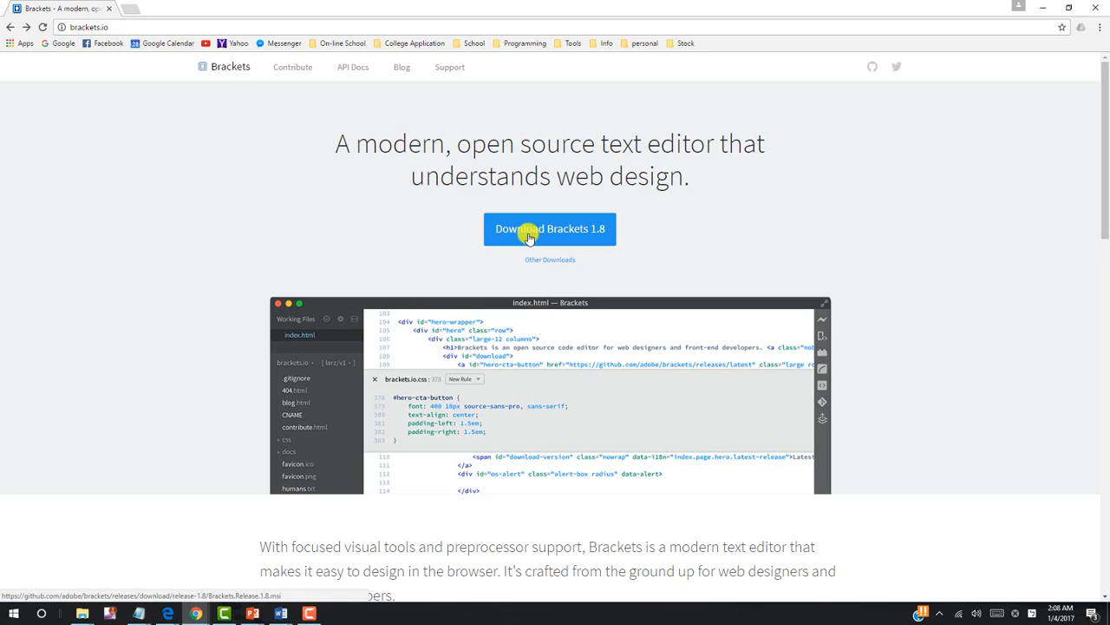
{"action": "mouse_move", "coordinate": [489, 250]}
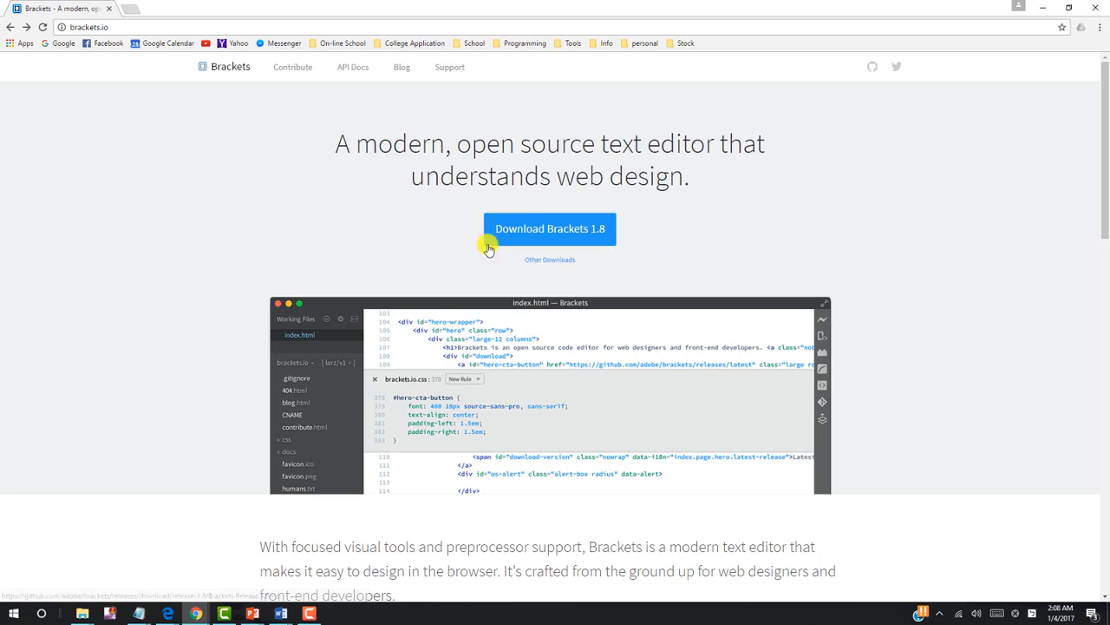
{"action": "mouse_move", "coordinate": [529, 264]}
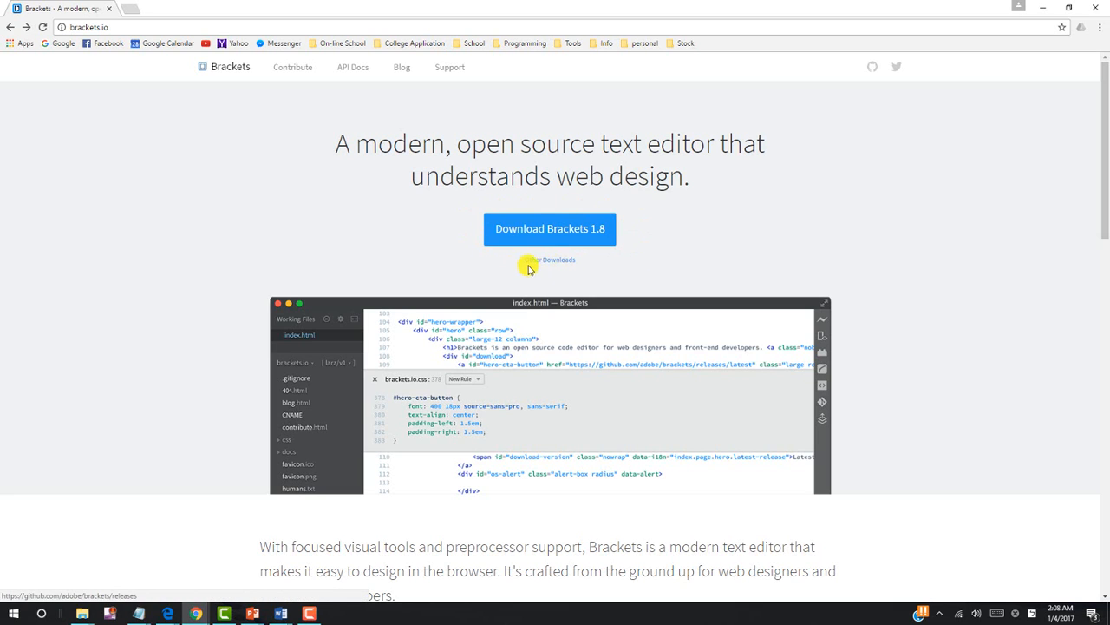
{"action": "mouse_move", "coordinate": [559, 264]}
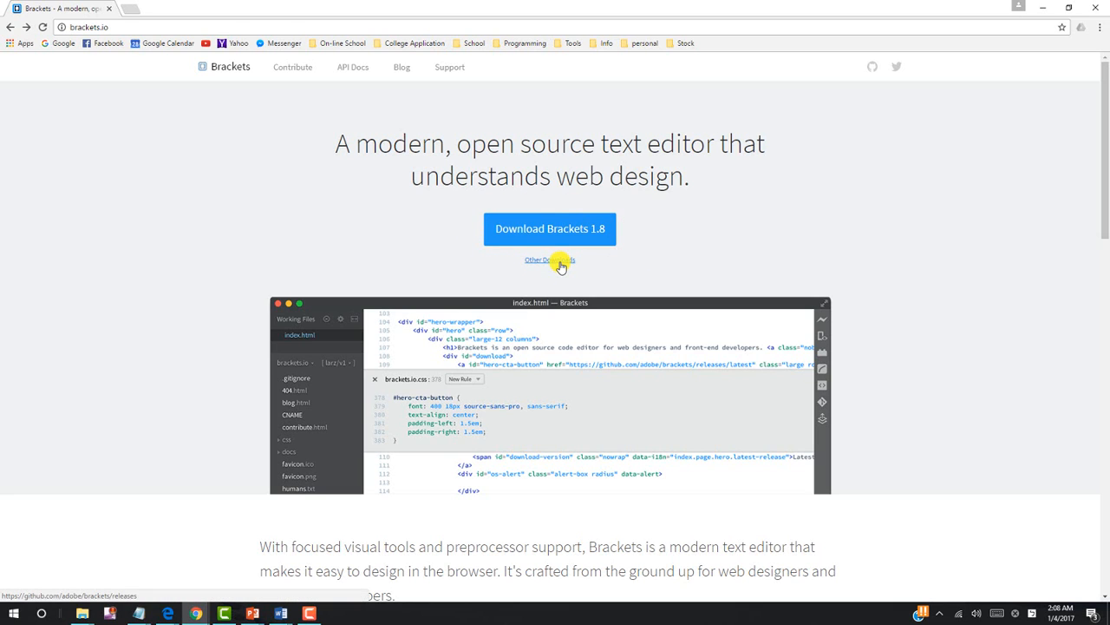
Browse the brackets.io downloads listing and start downloading the Brackets 1.8 installer.
{"action": "left_click", "coordinate": [548, 260]}
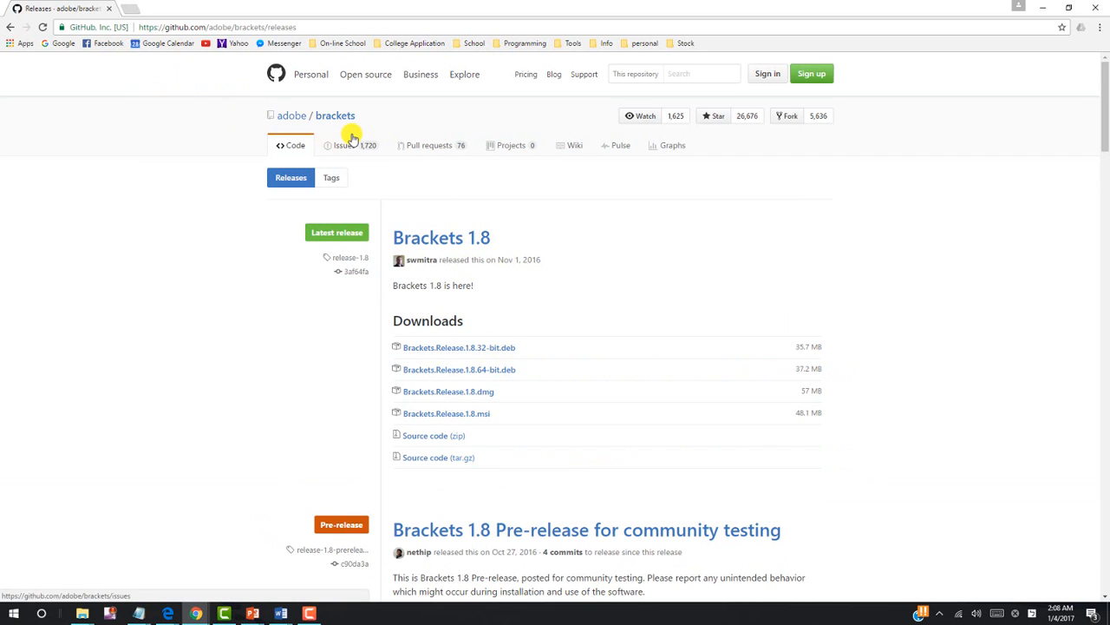
{"action": "scroll", "scroll_direction": "down", "scroll_amount": 3}
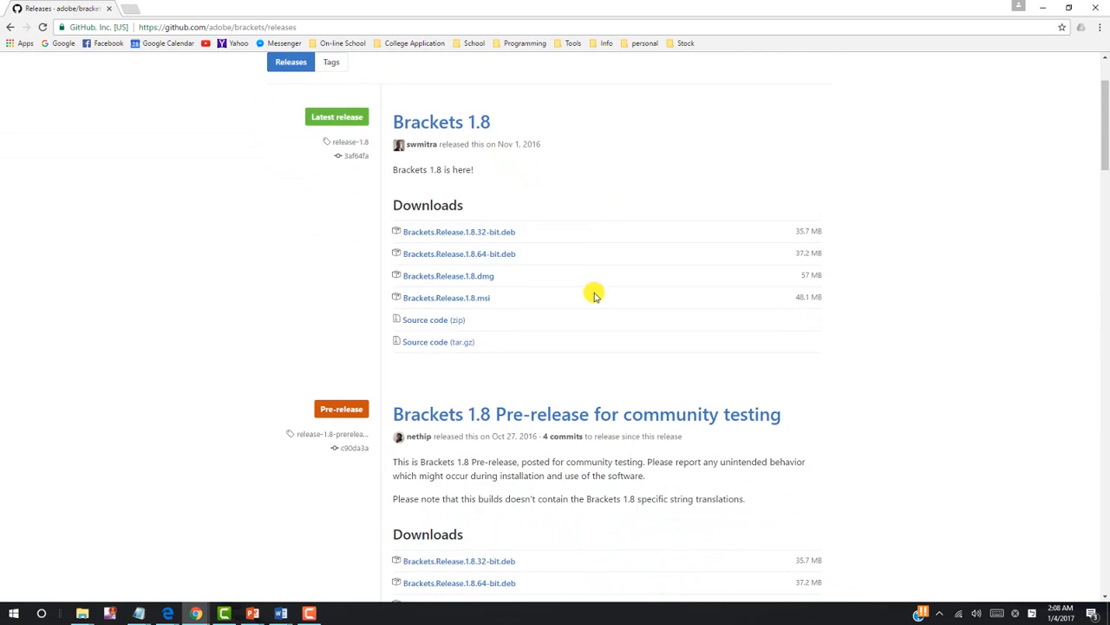
{"action": "scroll", "scroll_direction": "down", "scroll_amount": 3}
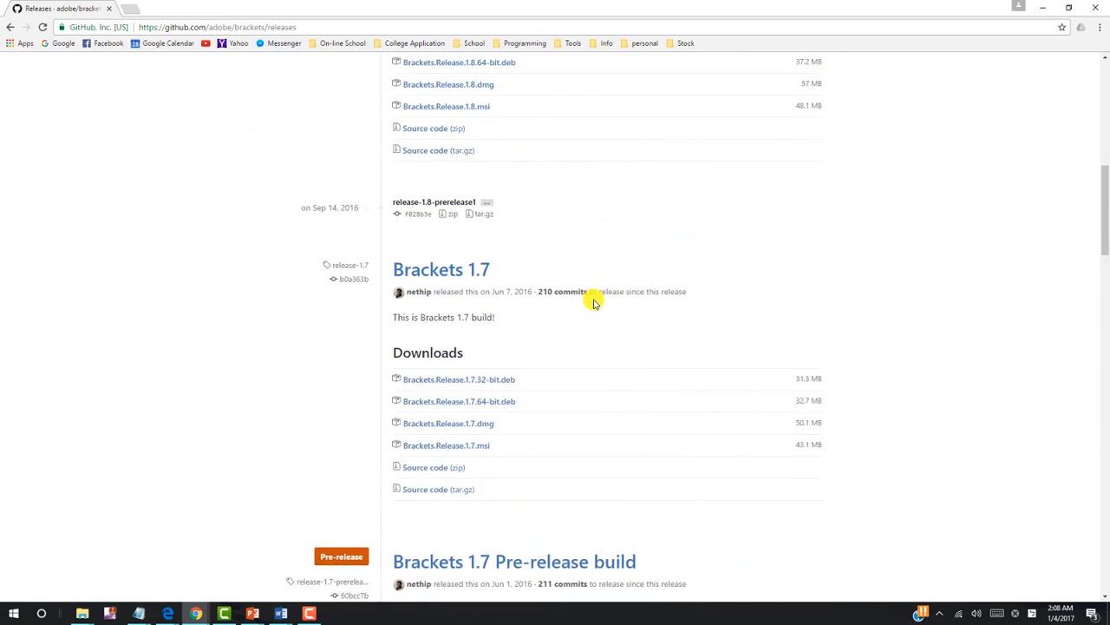
{"action": "scroll", "scroll_direction": "down", "scroll_amount": 3}
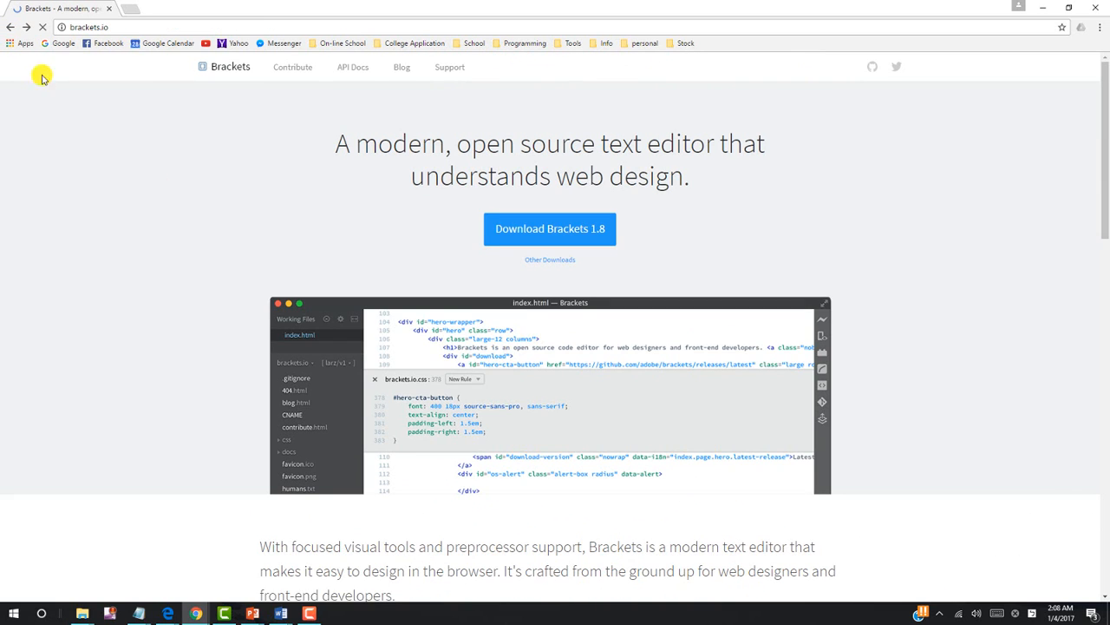
{"action": "scroll", "scroll_direction": "down", "scroll_amount": 3}
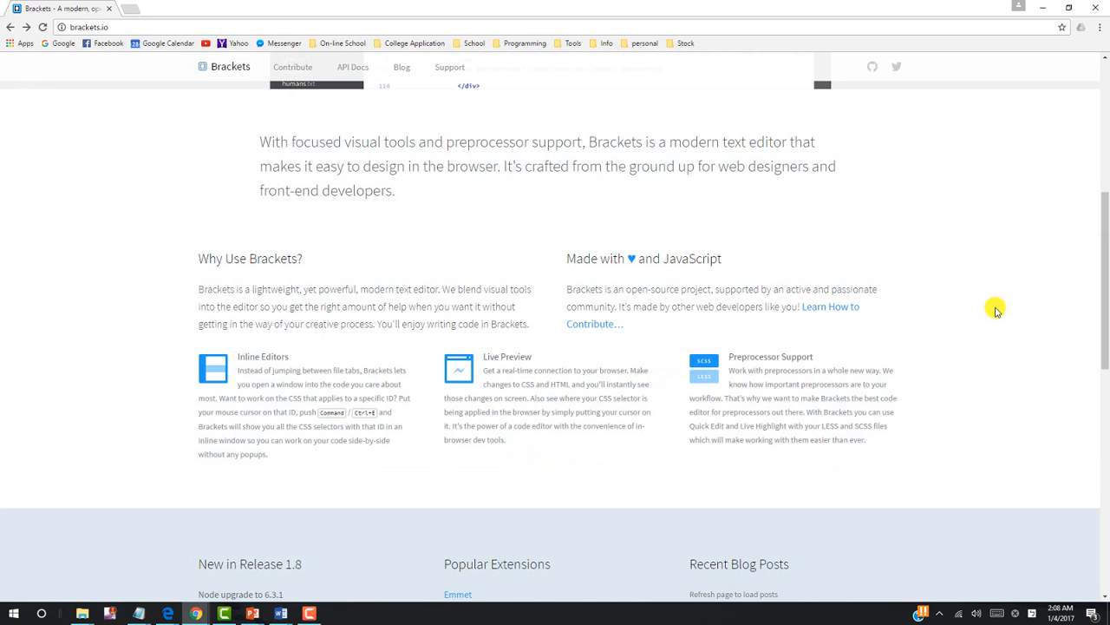
{"action": "mouse_move", "coordinate": [531, 427]}
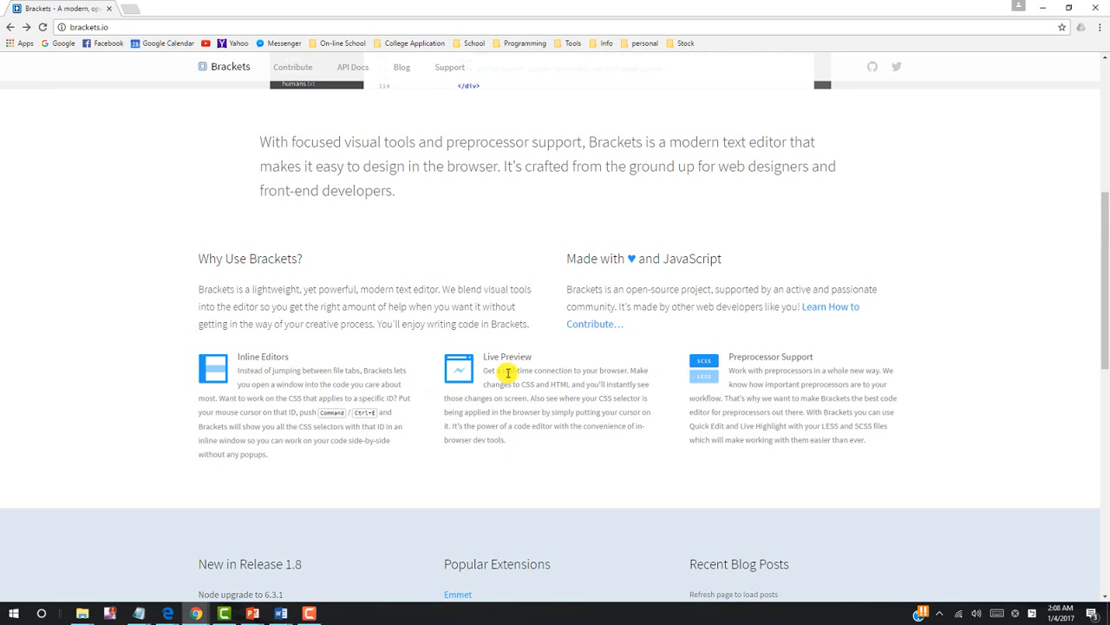
{"action": "mouse_move", "coordinate": [798, 380]}
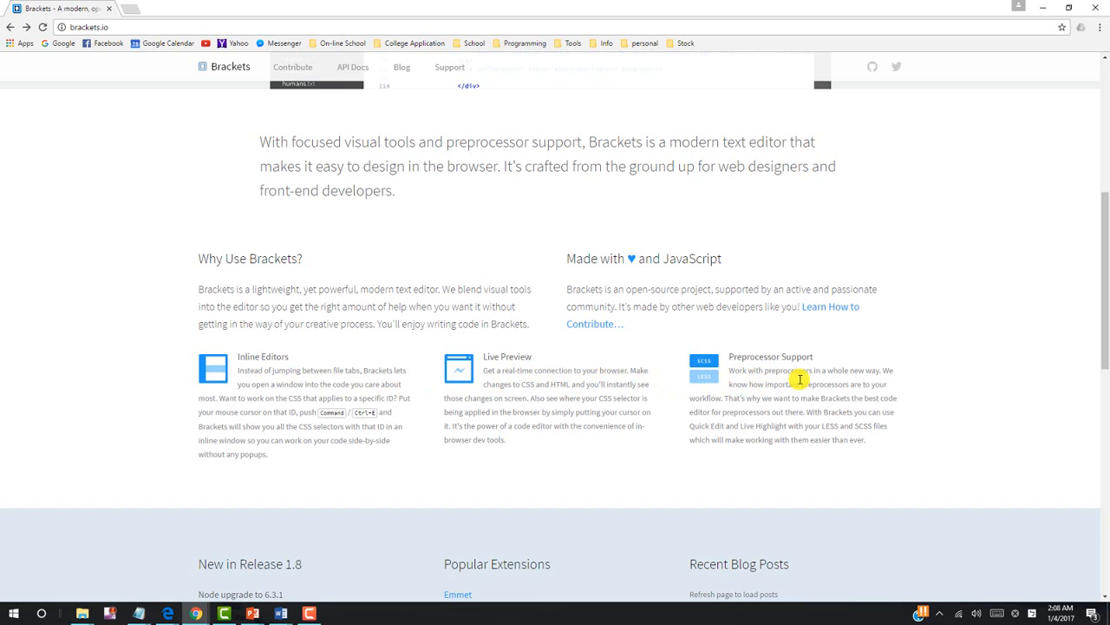
{"action": "scroll", "scroll_direction": "down", "scroll_amount": 3}
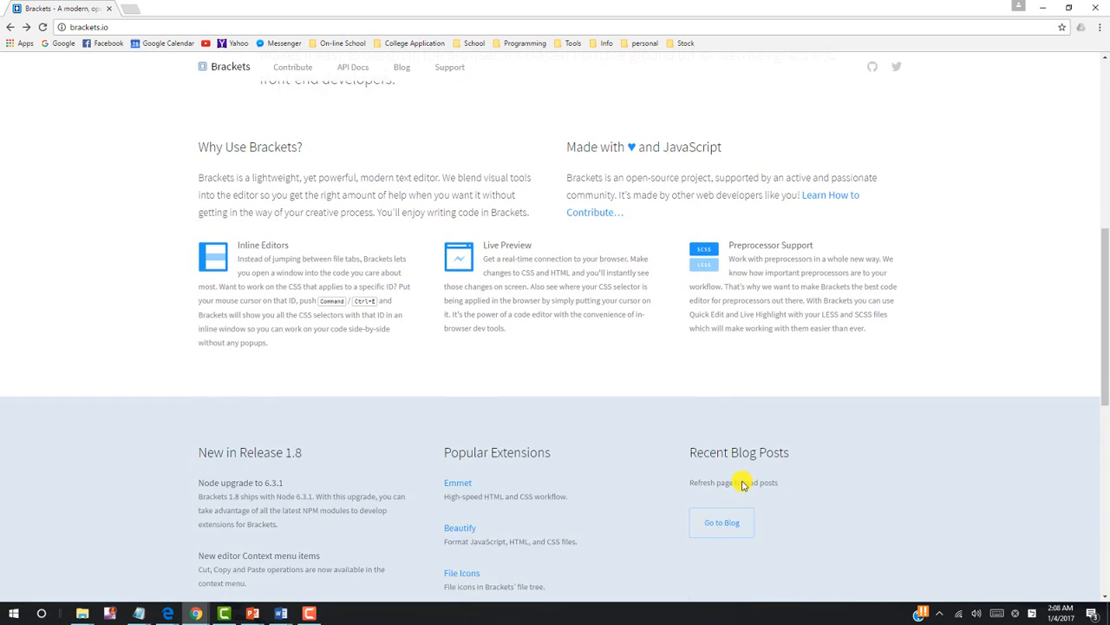
{"action": "scroll", "scroll_direction": "down", "scroll_amount": 3}
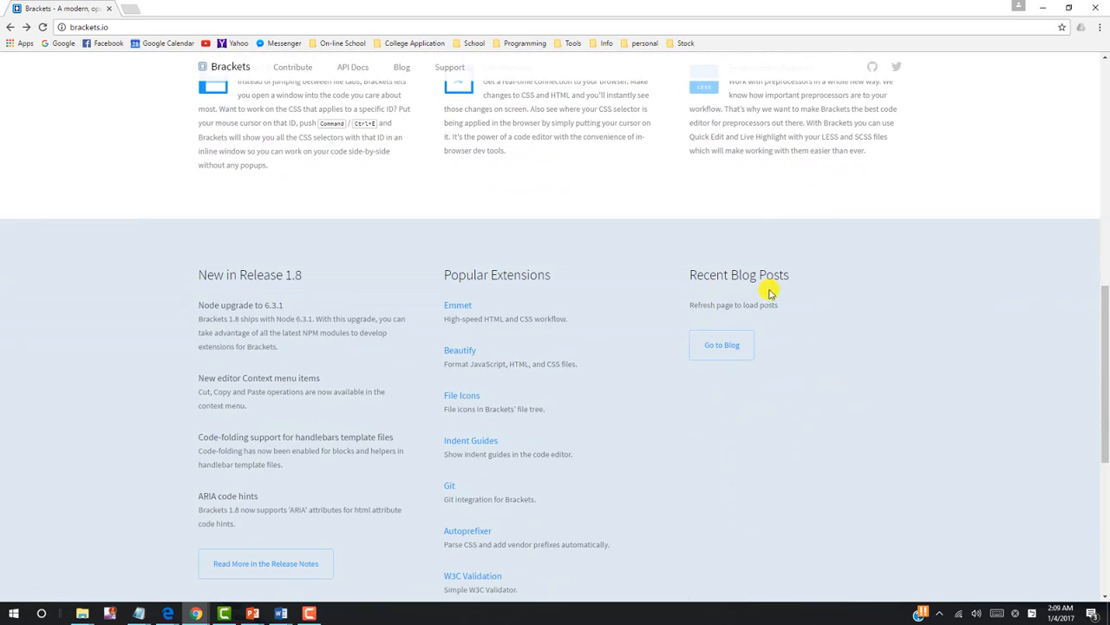
{"action": "mouse_move", "coordinate": [547, 378]}
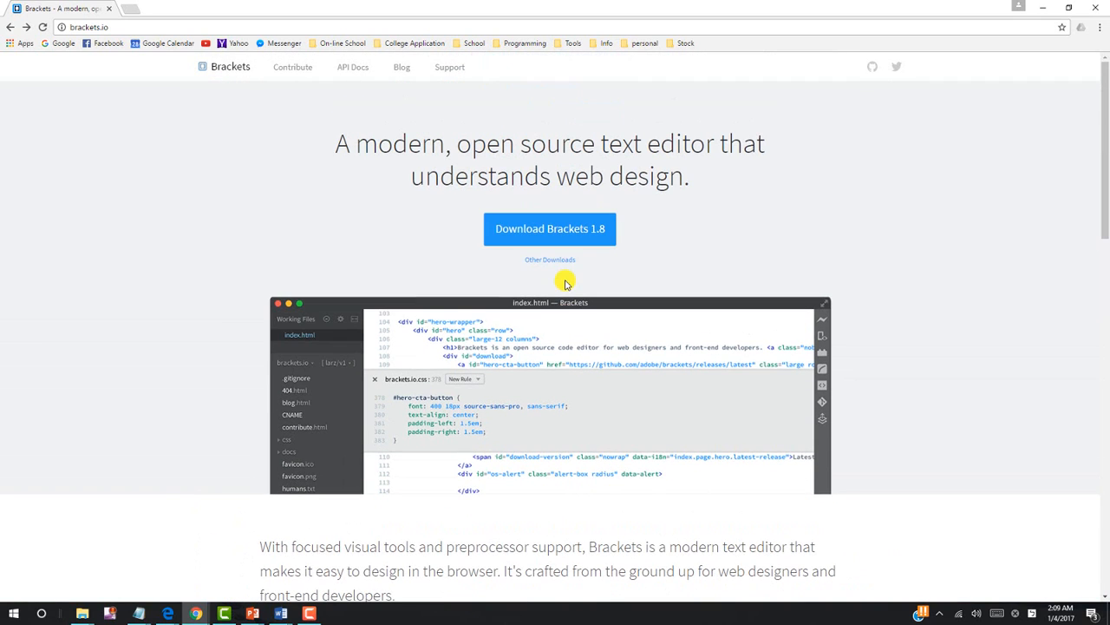
{"action": "mouse_move", "coordinate": [549, 229]}
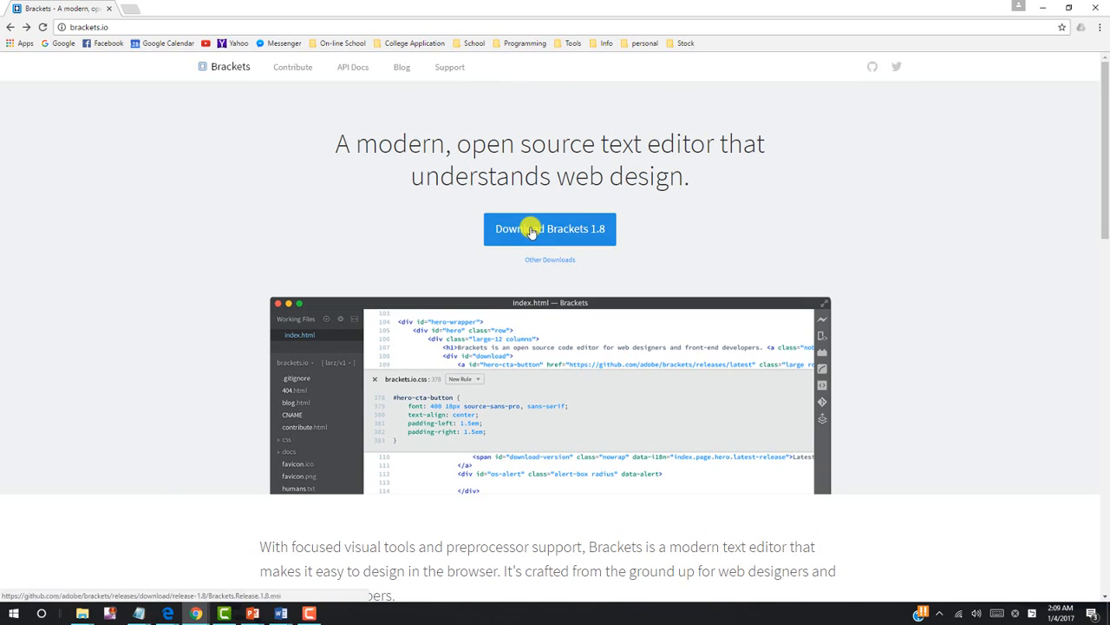
{"action": "left_click", "coordinate": [548, 229]}
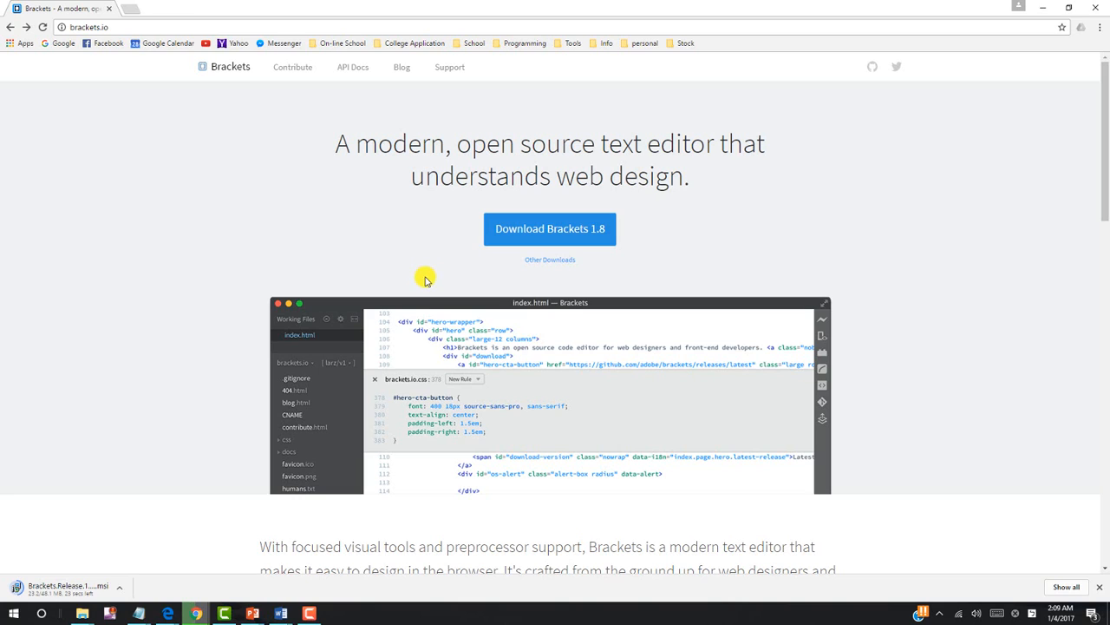
{"action": "mouse_move", "coordinate": [479, 409]}
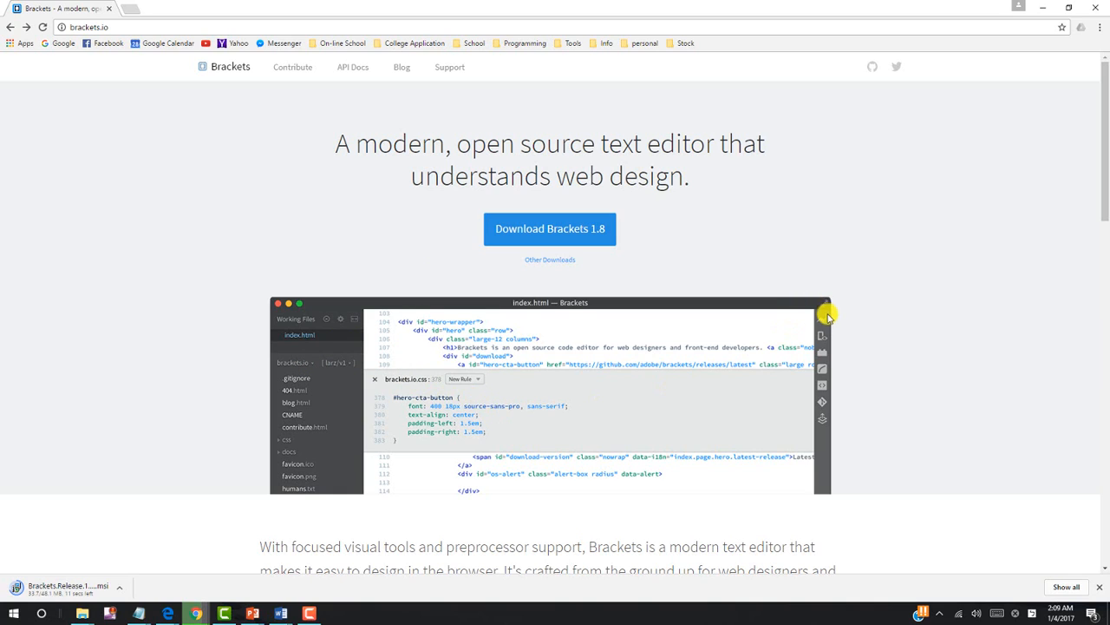
{"action": "mouse_move", "coordinate": [814, 338]}
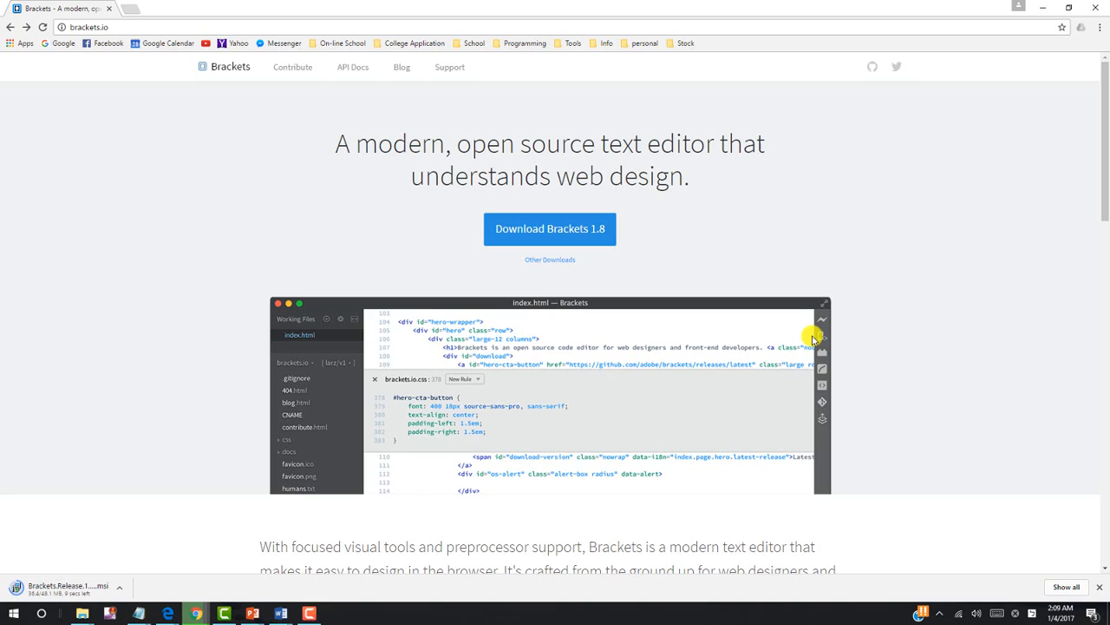
{"action": "mouse_move", "coordinate": [687, 389]}
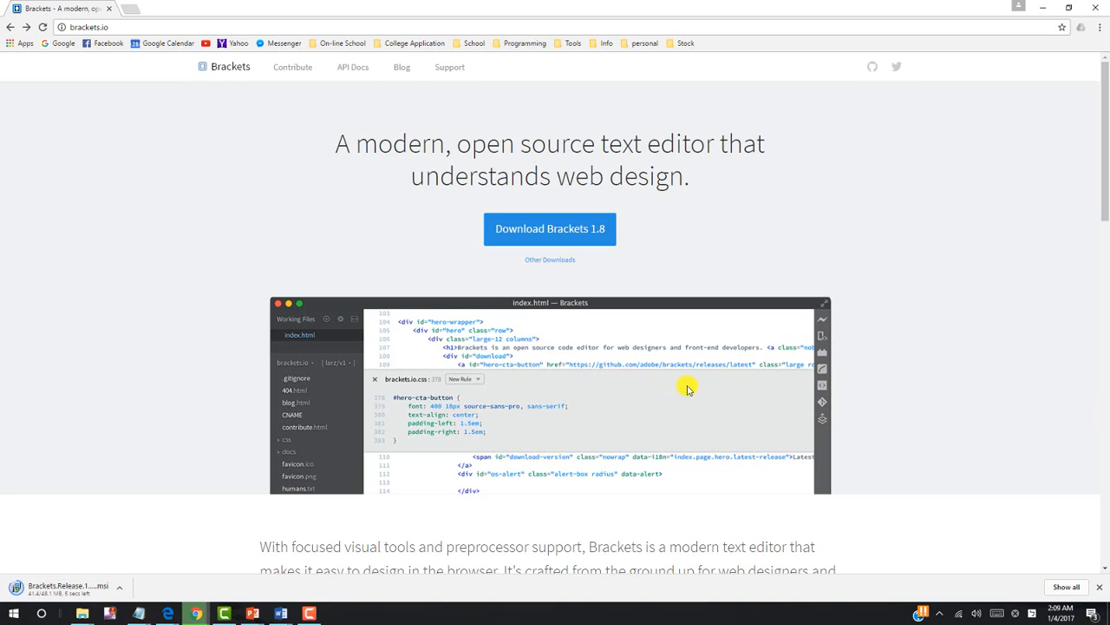
{"action": "mouse_move", "coordinate": [118, 588]}
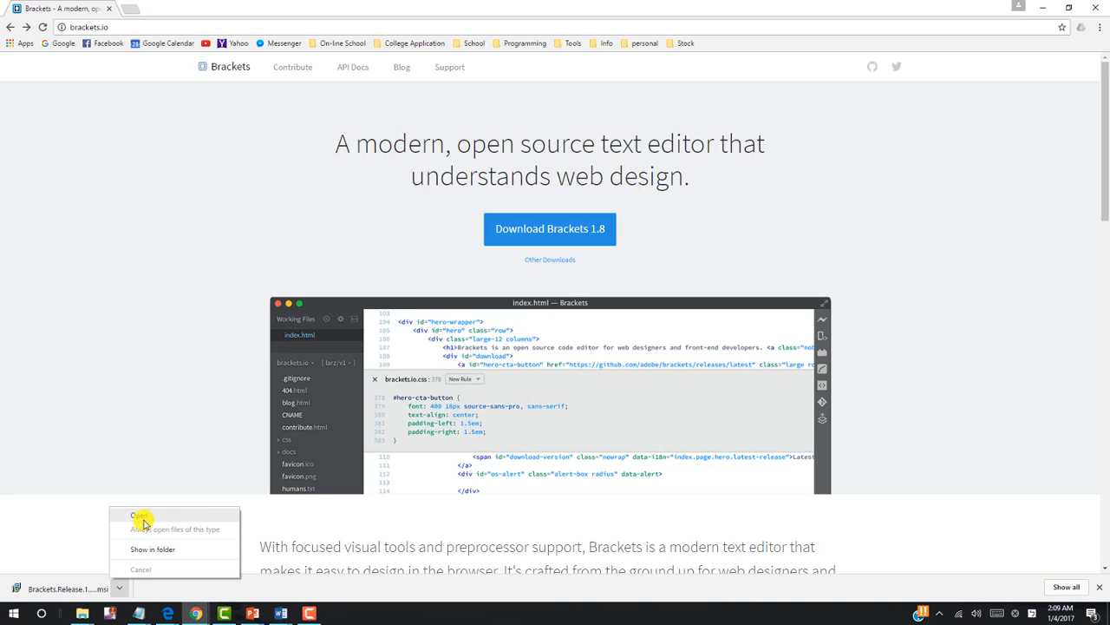
Run the downloaded installer, accept the default install folder, install Brackets and finish.
{"action": "left_click", "coordinate": [138, 517]}
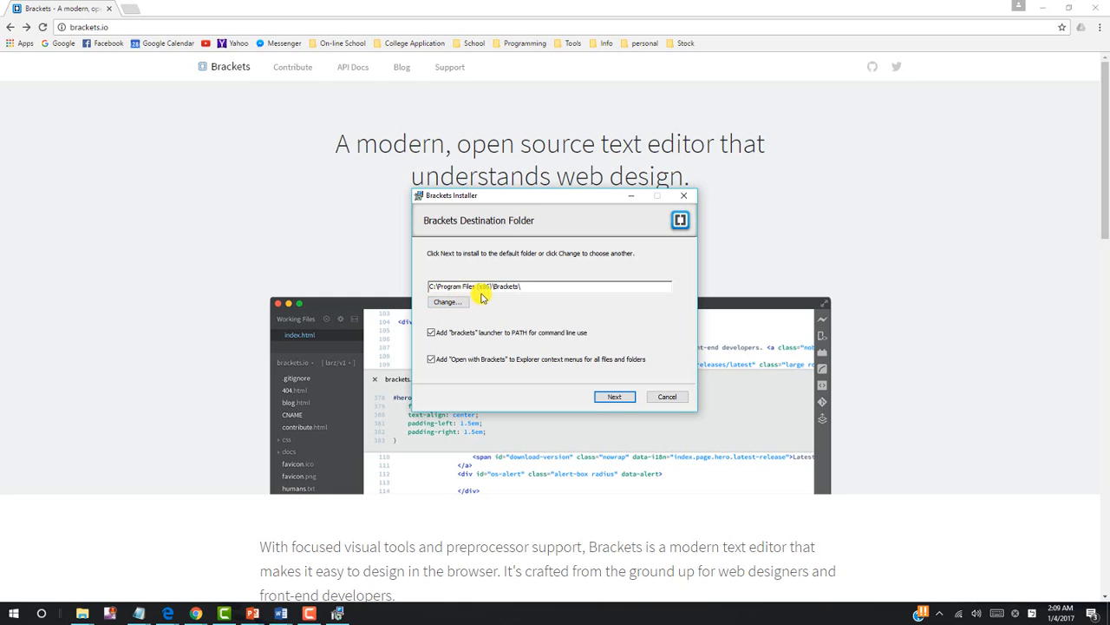
{"action": "mouse_move", "coordinate": [614, 395]}
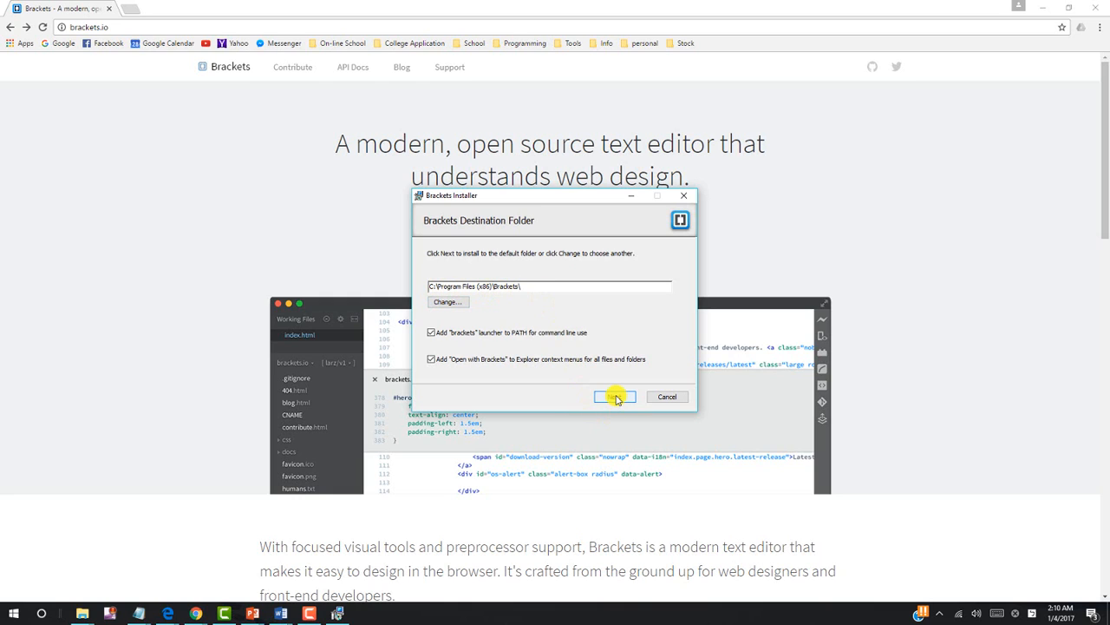
{"action": "left_click", "coordinate": [614, 395]}
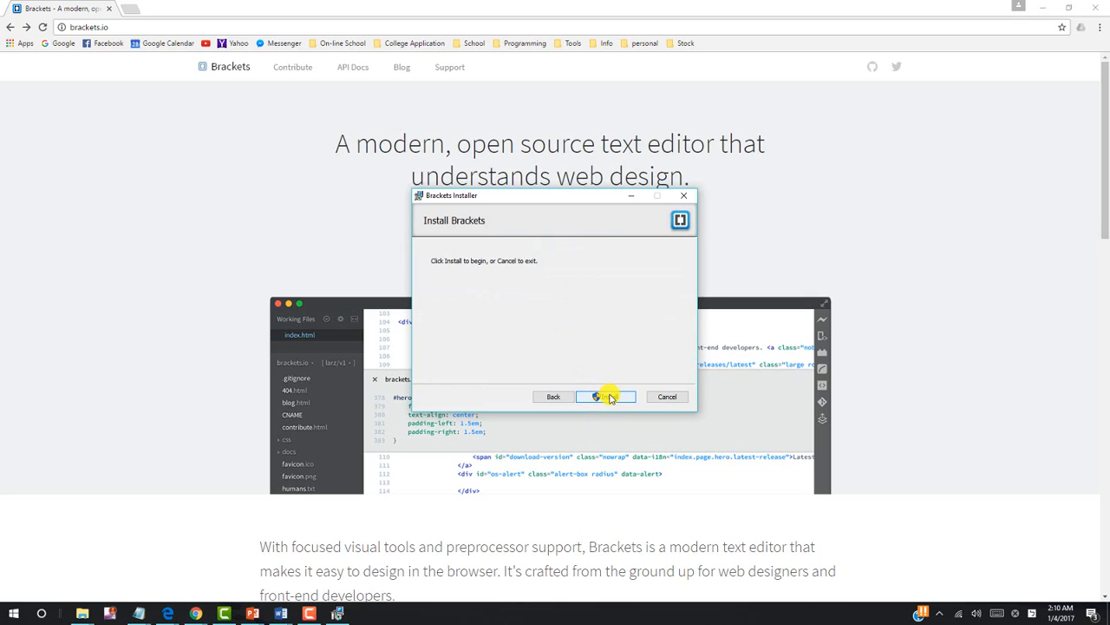
{"action": "left_click", "coordinate": [603, 396]}
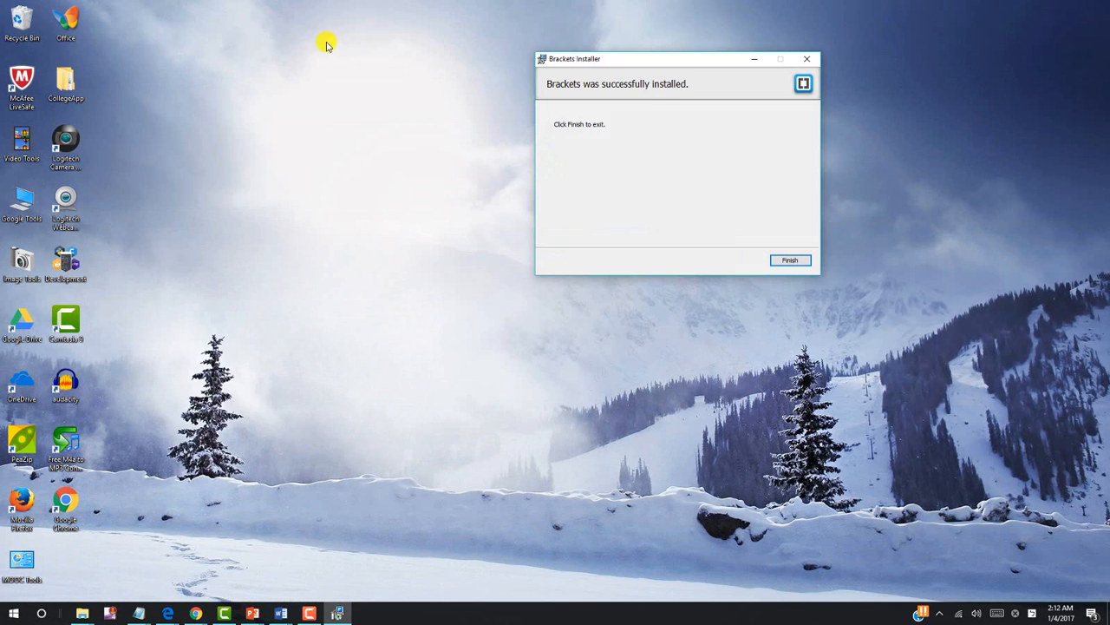
{"action": "mouse_move", "coordinate": [440, 148]}
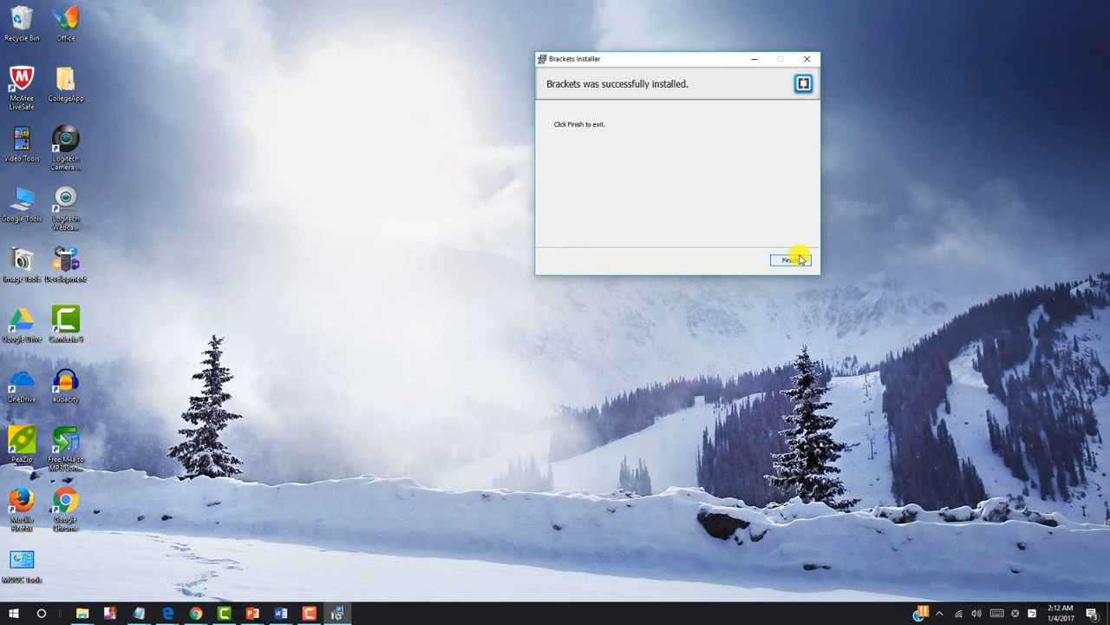
{"action": "left_click", "coordinate": [787, 260]}
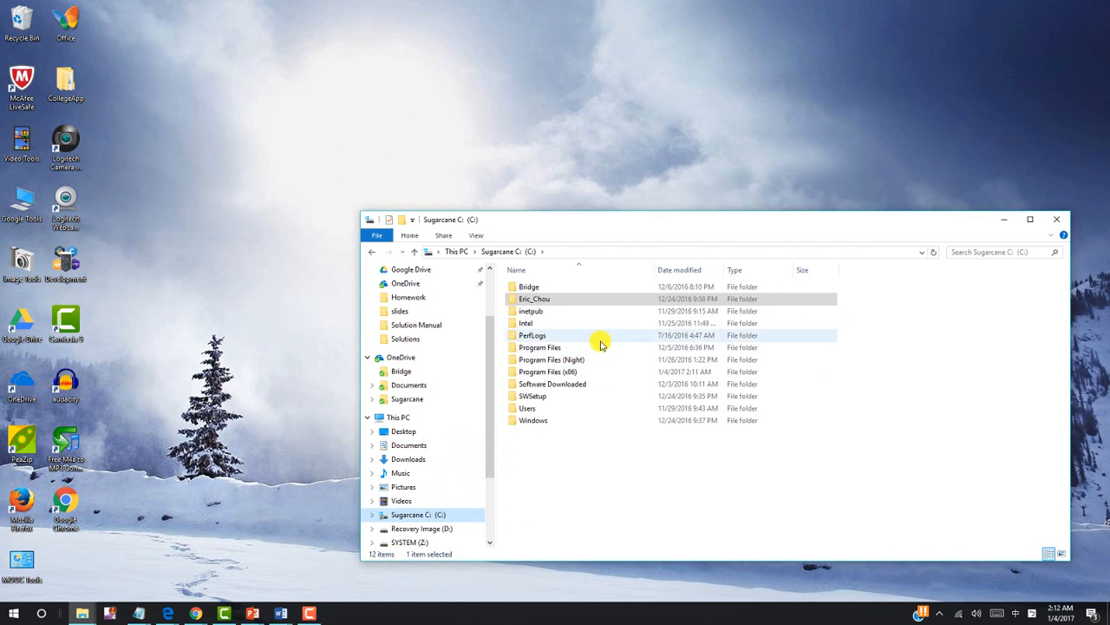
Browse into Program Files (x86) > Brackets and bring up actions for the Brackets application.
{"action": "double_click", "coordinate": [548, 371]}
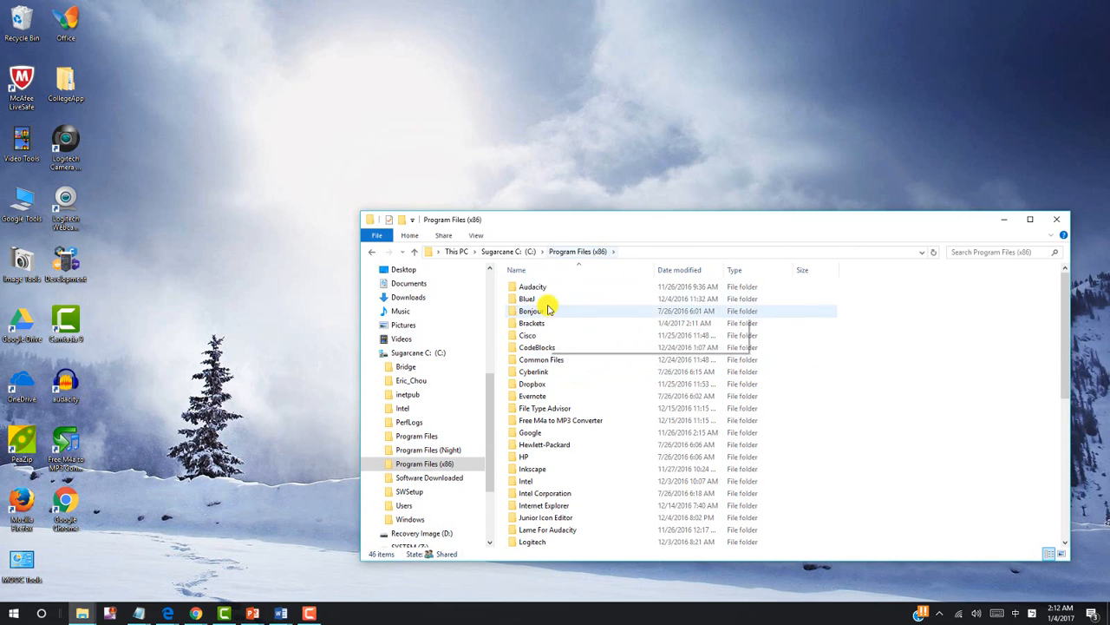
{"action": "double_click", "coordinate": [531, 323]}
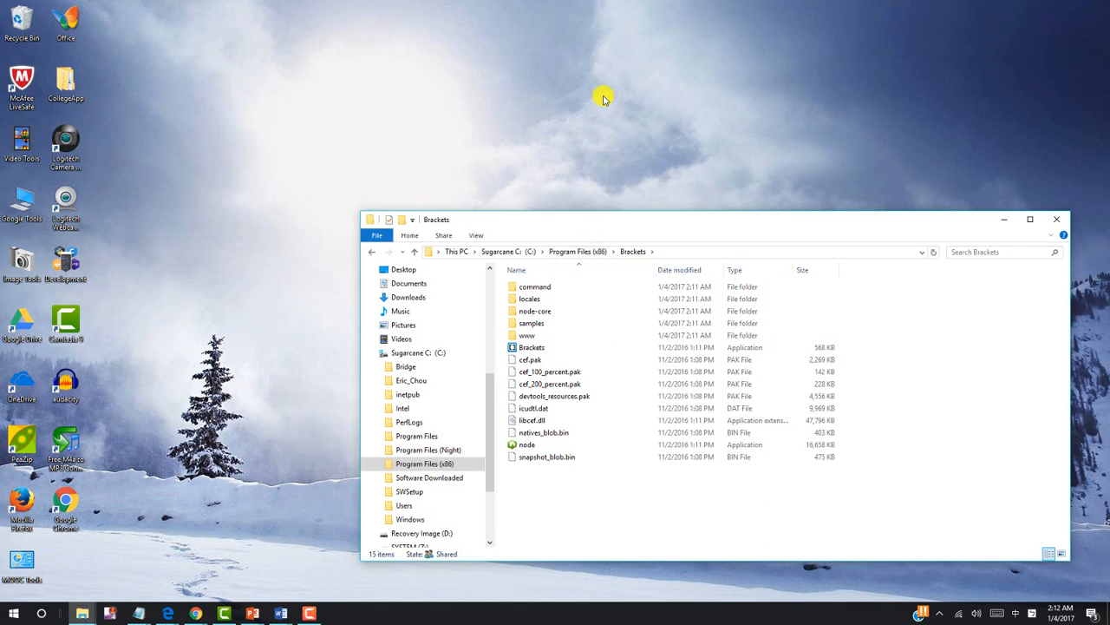
{"action": "left_click", "coordinate": [531, 347]}
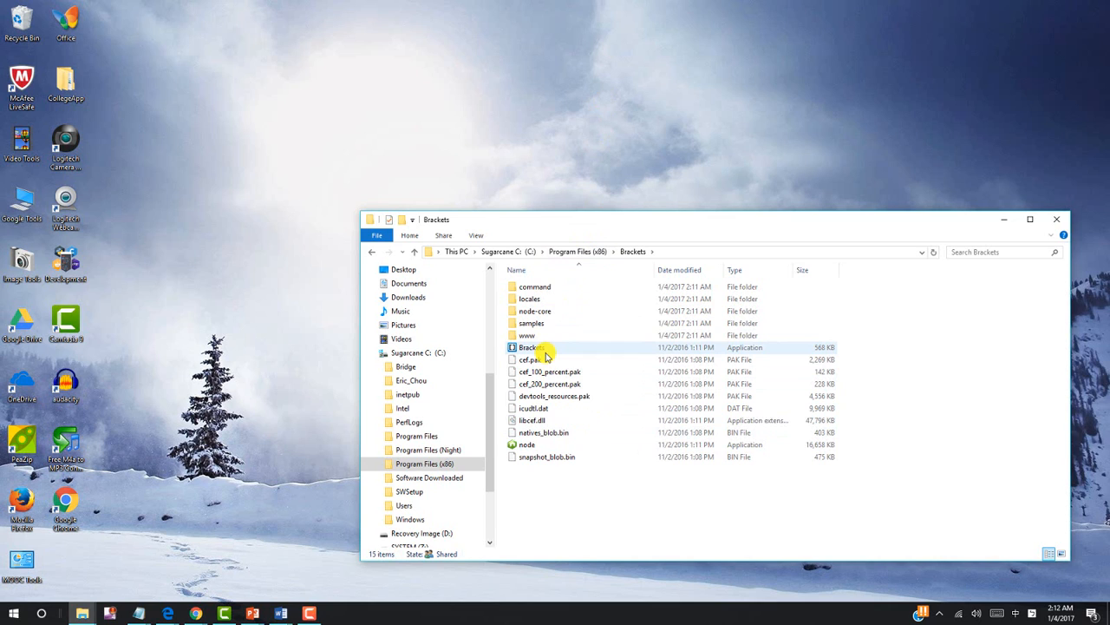
{"action": "left_click", "coordinate": [531, 347]}
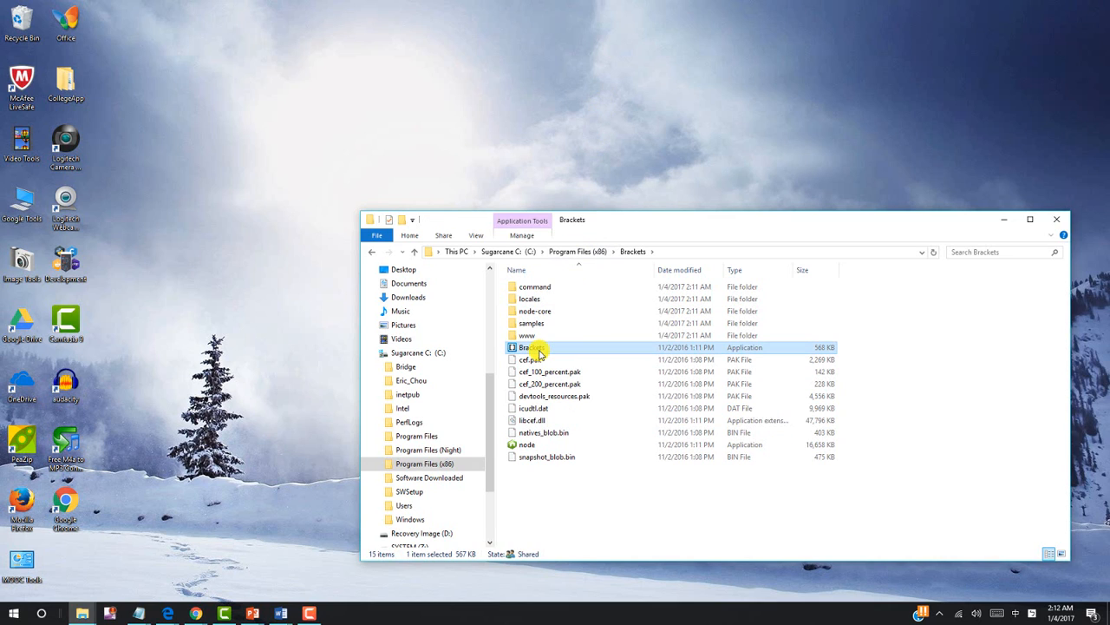
{"action": "right_click", "coordinate": [531, 347]}
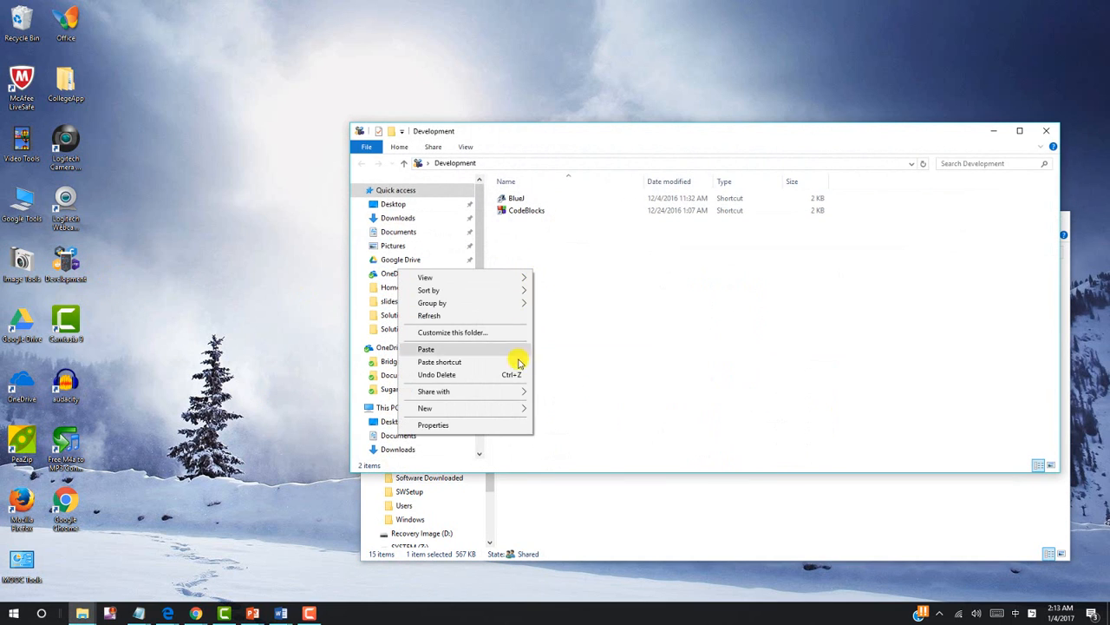
{"action": "mouse_move", "coordinate": [489, 368]}
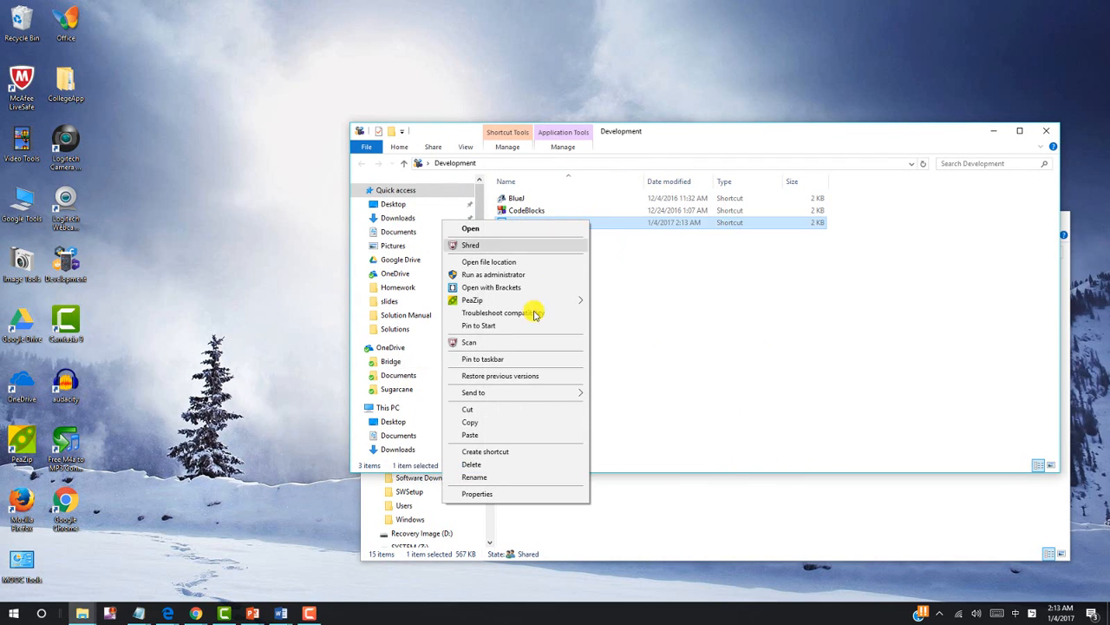
Name the pasted shortcut Brackets in the Development folder and launch Brackets from it.
{"action": "left_click", "coordinate": [476, 477]}
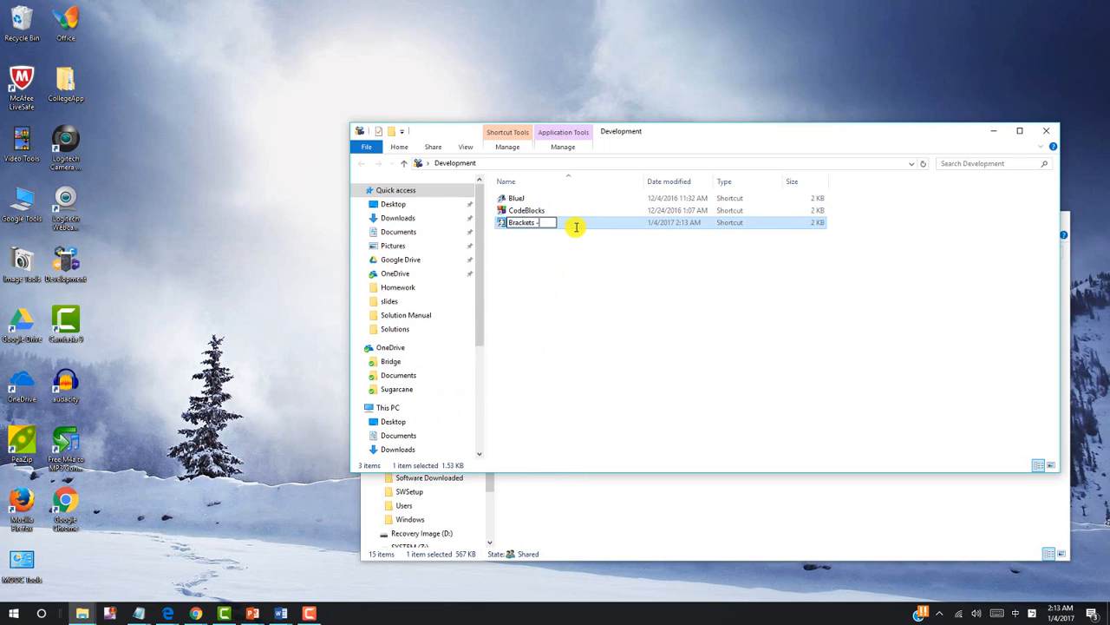
{"action": "key", "text": "BackSpace"}
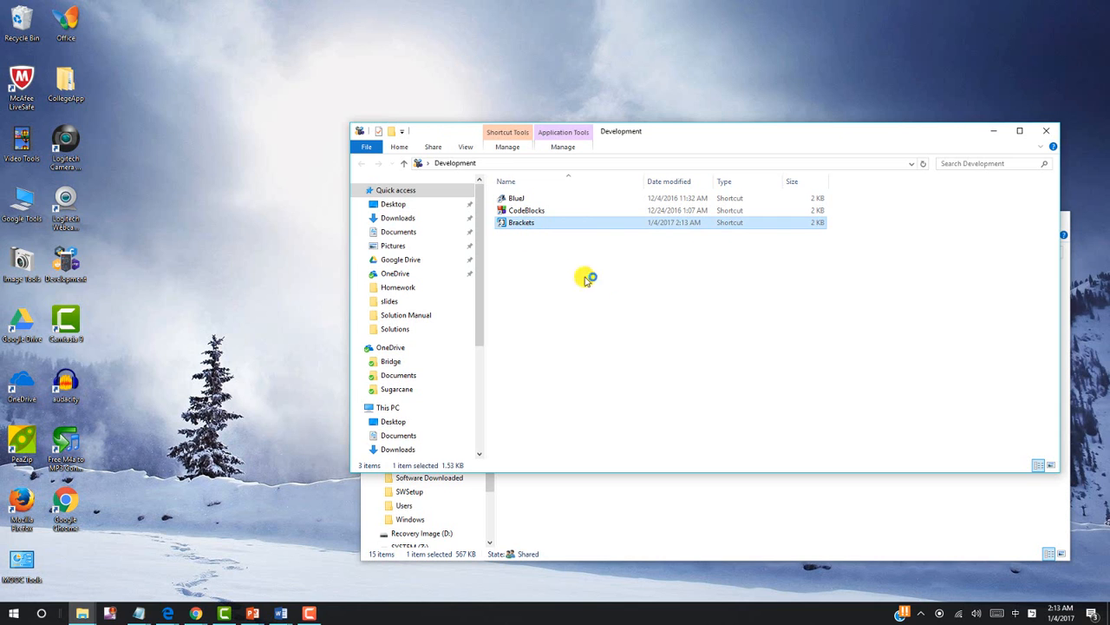
{"action": "double_click", "coordinate": [520, 222]}
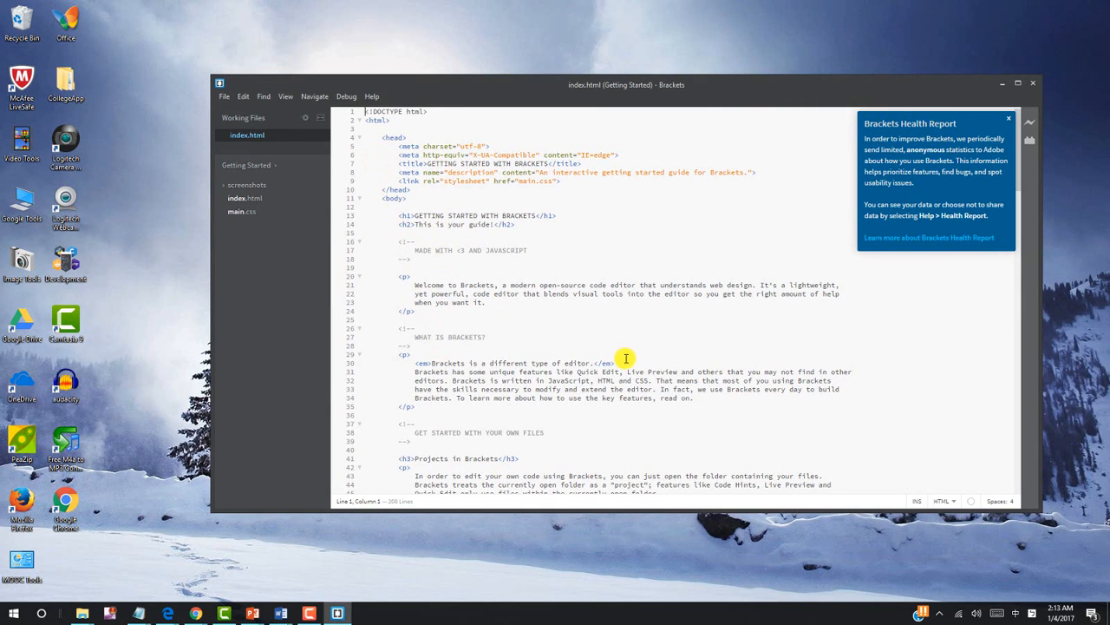
Scroll through the Getting Started index.html in the Brackets editor.
{"action": "scroll", "scroll_direction": "down", "scroll_amount": 3}
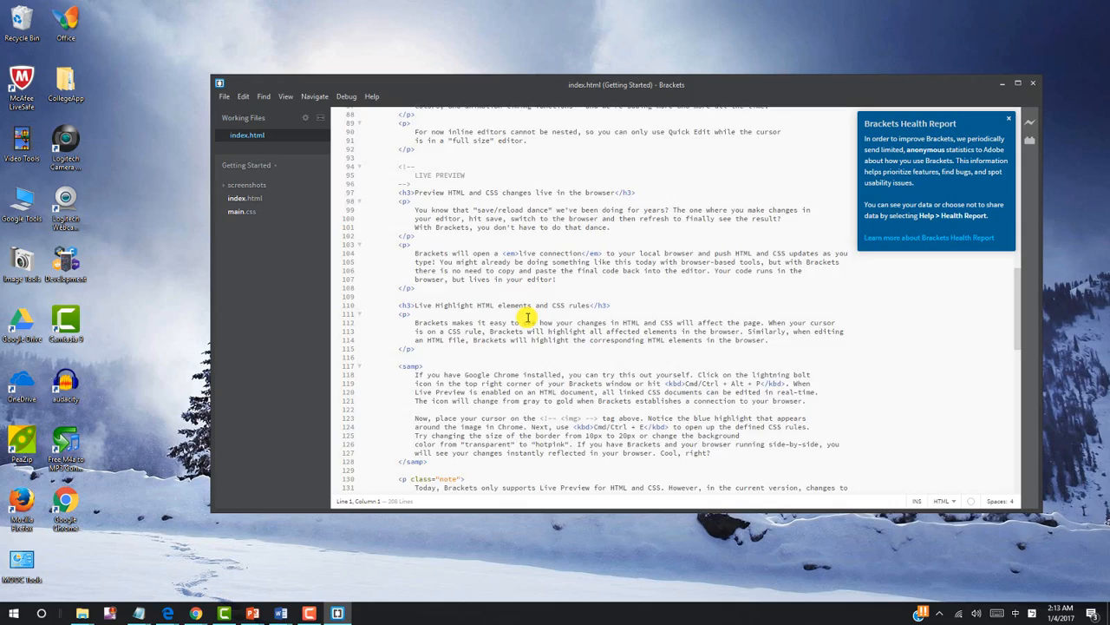
{"action": "scroll", "scroll_direction": "down", "scroll_amount": 3}
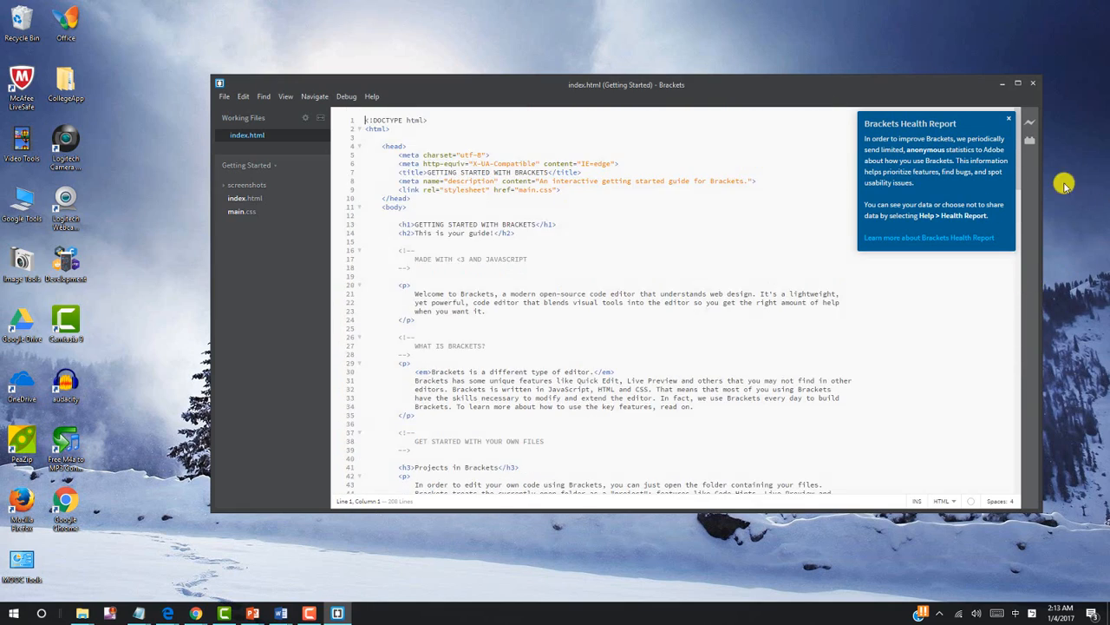
{"action": "mouse_move", "coordinate": [1029, 122]}
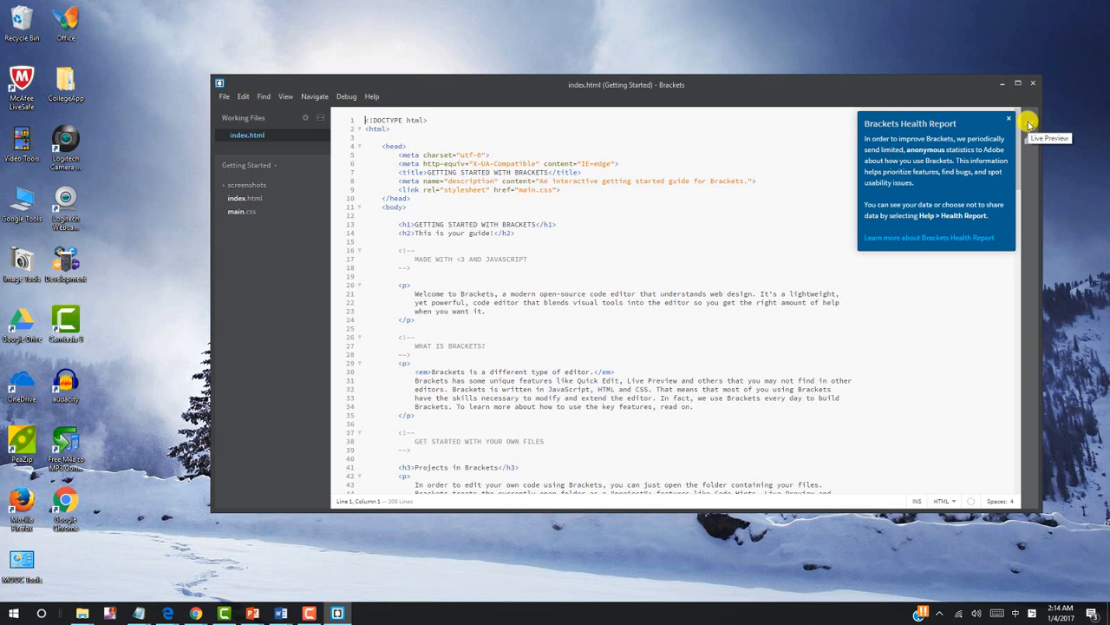
Start Live Preview of index.html in Chrome and dismiss the Welcome to Live Preview message.
{"action": "left_click", "coordinate": [1027, 121]}
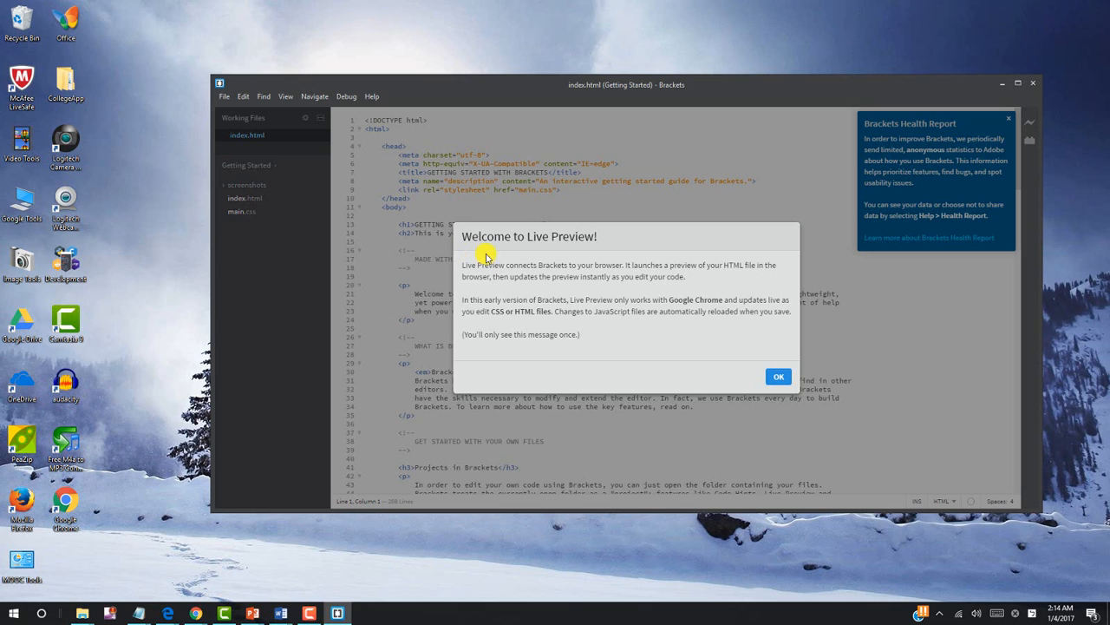
{"action": "mouse_move", "coordinate": [541, 254]}
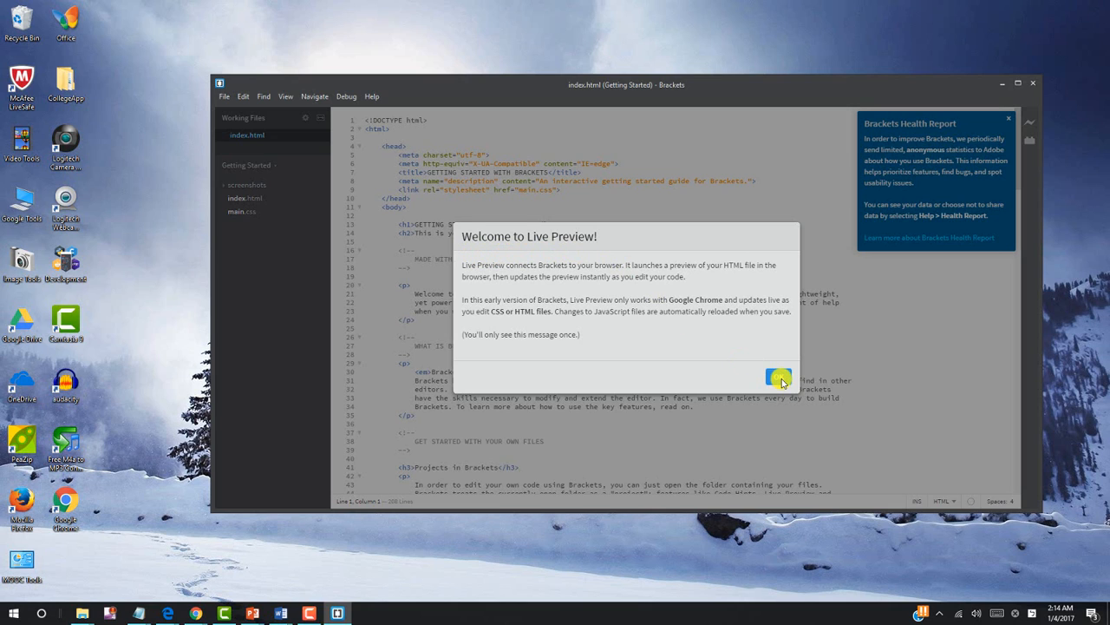
{"action": "left_click", "coordinate": [777, 379]}
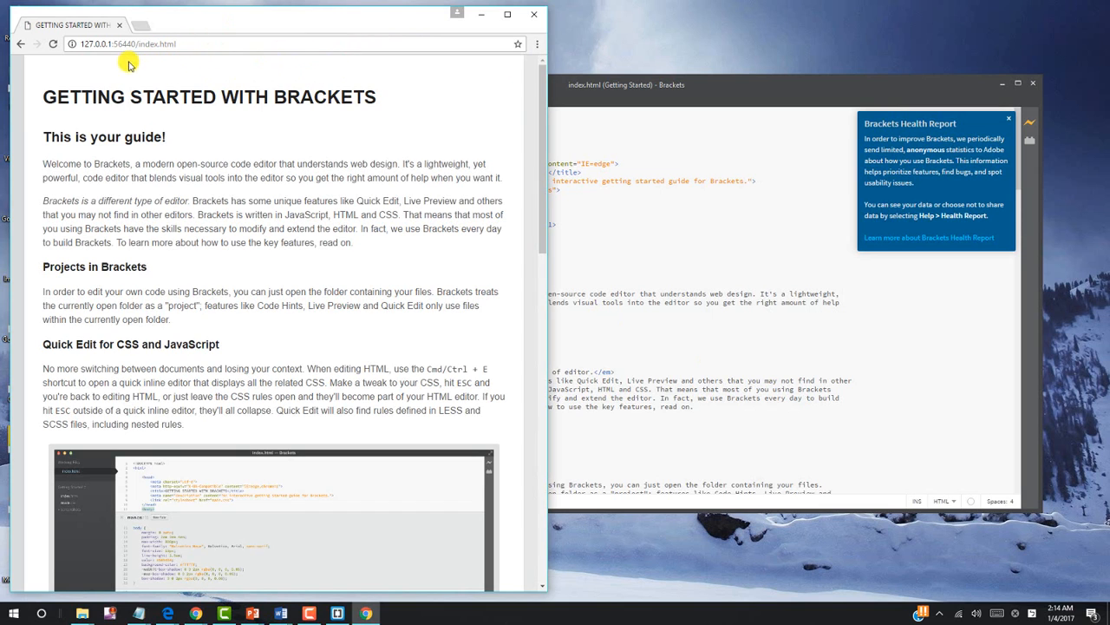
{"action": "mouse_move", "coordinate": [85, 58]}
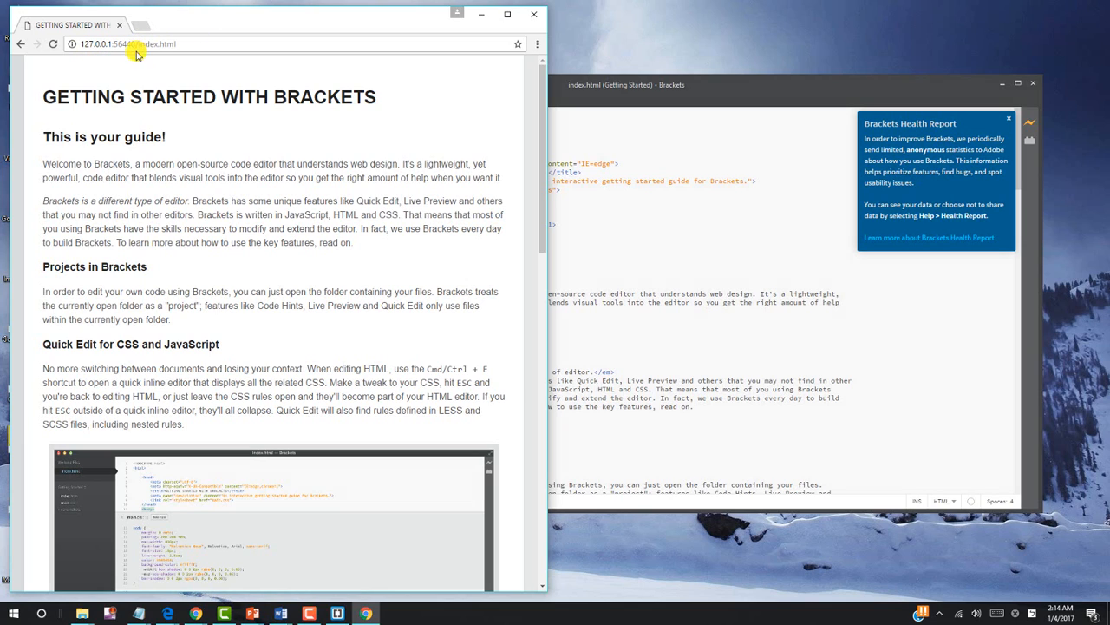
{"action": "mouse_move", "coordinate": [549, 237]}
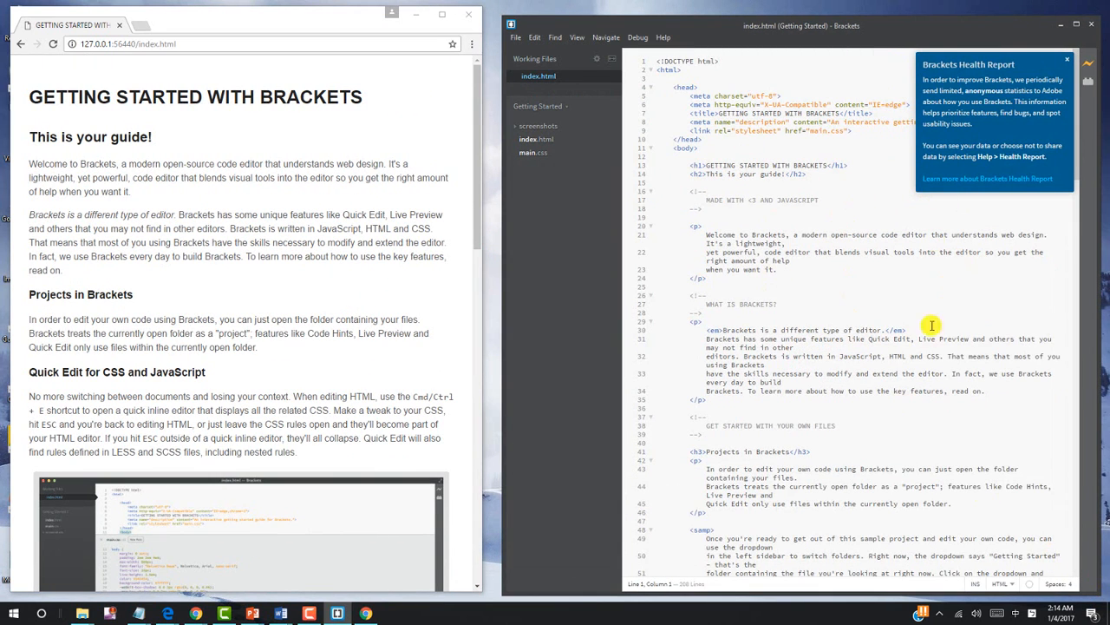
{"action": "mouse_move", "coordinate": [165, 151]}
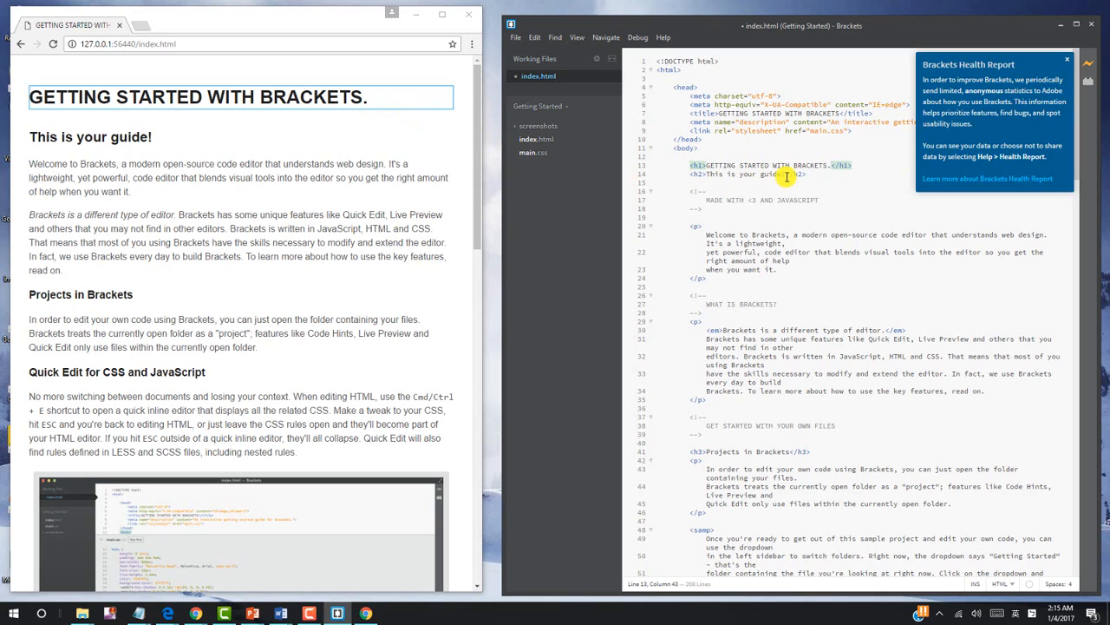
Append periods to the h1 so the live preview heading reads GETTING STARTED WITH BRACKETS...
{"action": "type", "text": ".."}
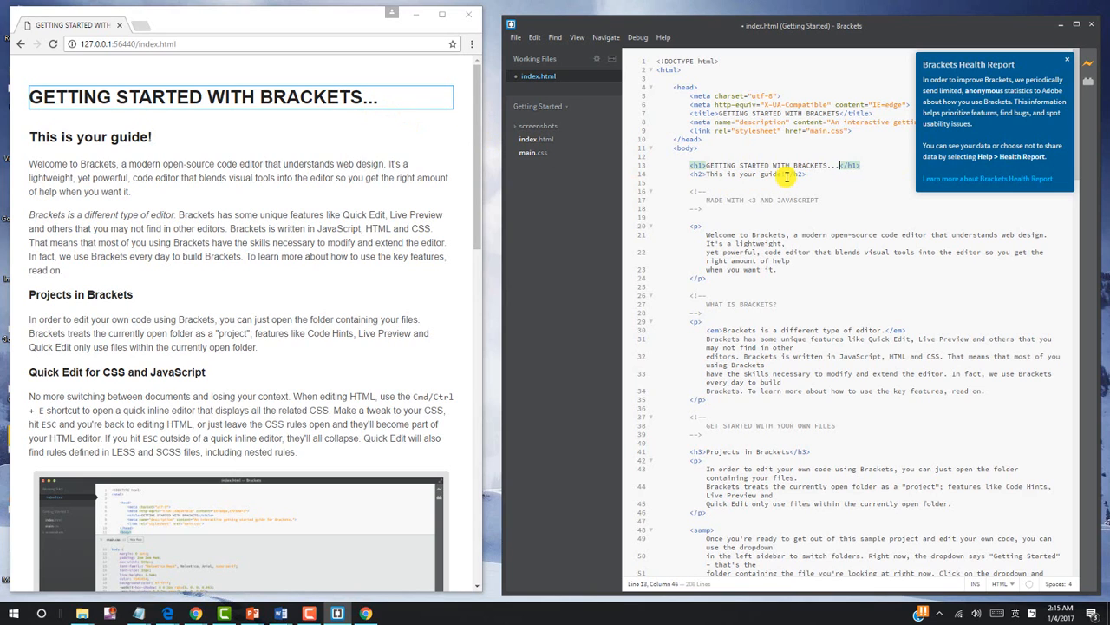
{"action": "mouse_move", "coordinate": [833, 173]}
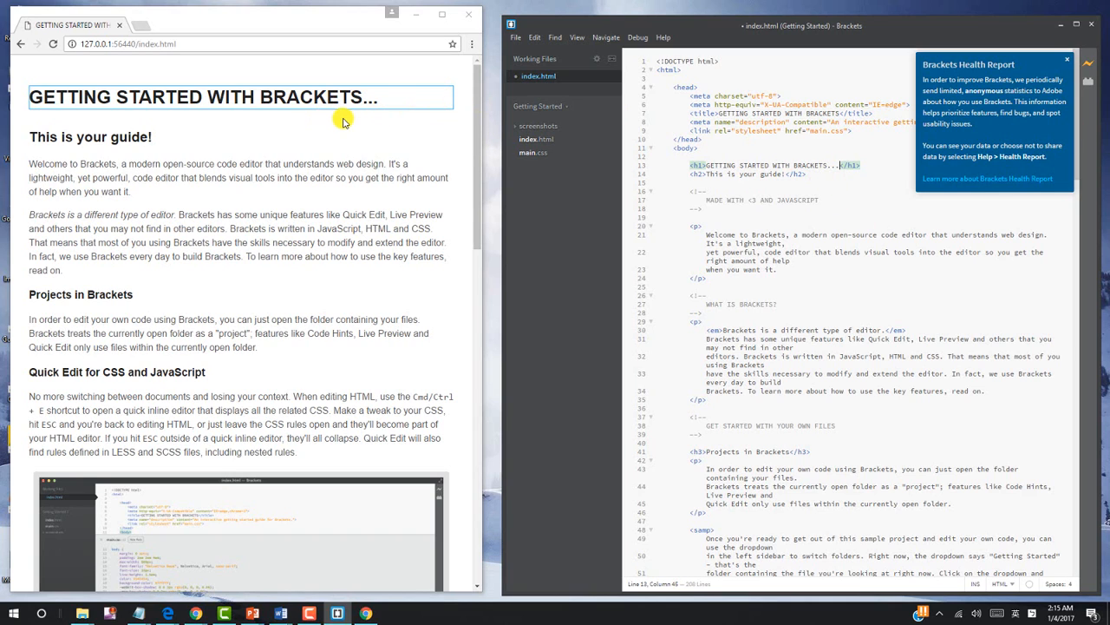
{"action": "mouse_move", "coordinate": [596, 139]}
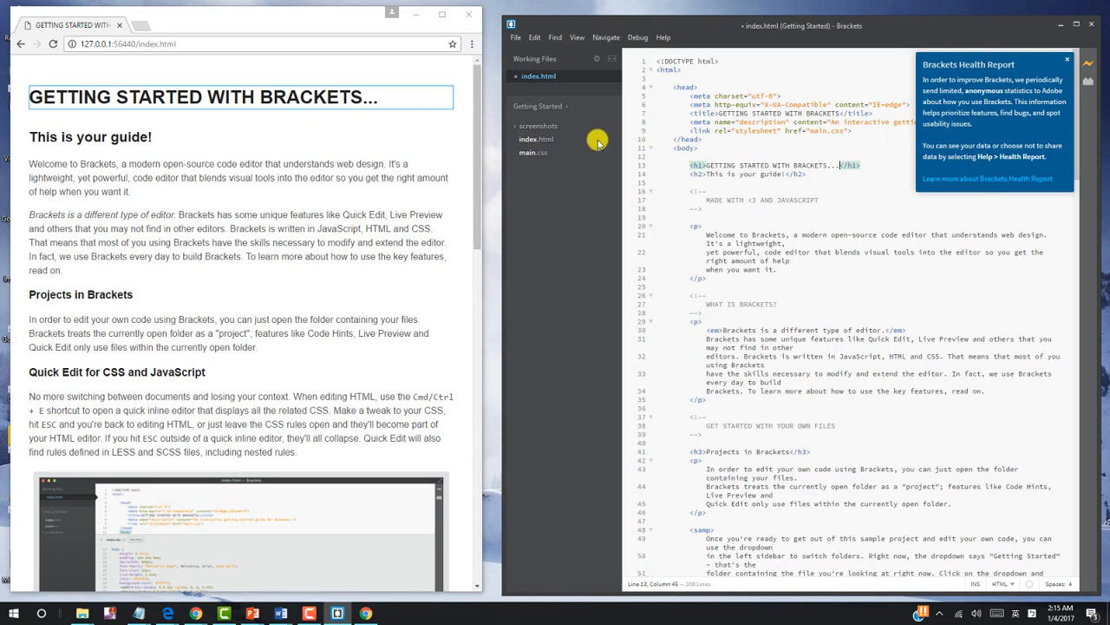
{"action": "mouse_move", "coordinate": [413, 148]}
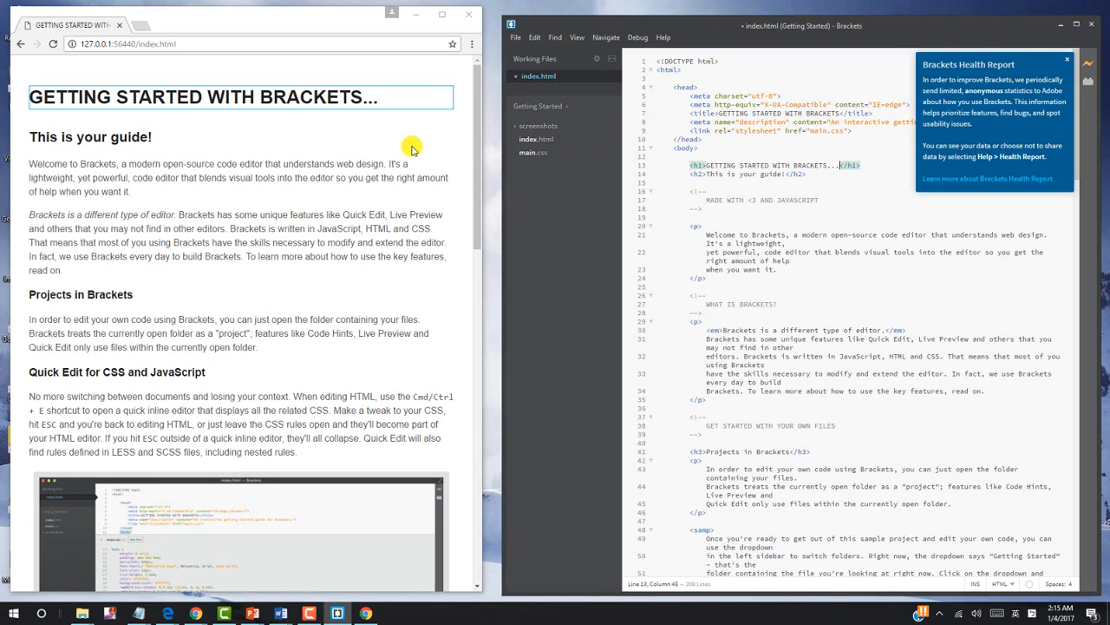
{"action": "mouse_move", "coordinate": [762, 167]}
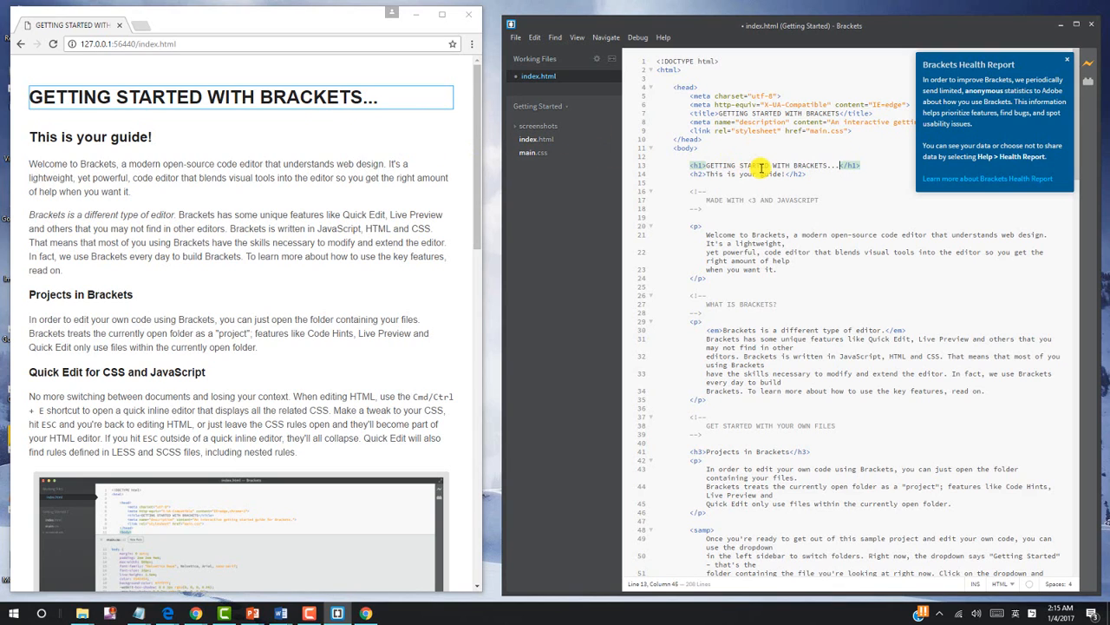